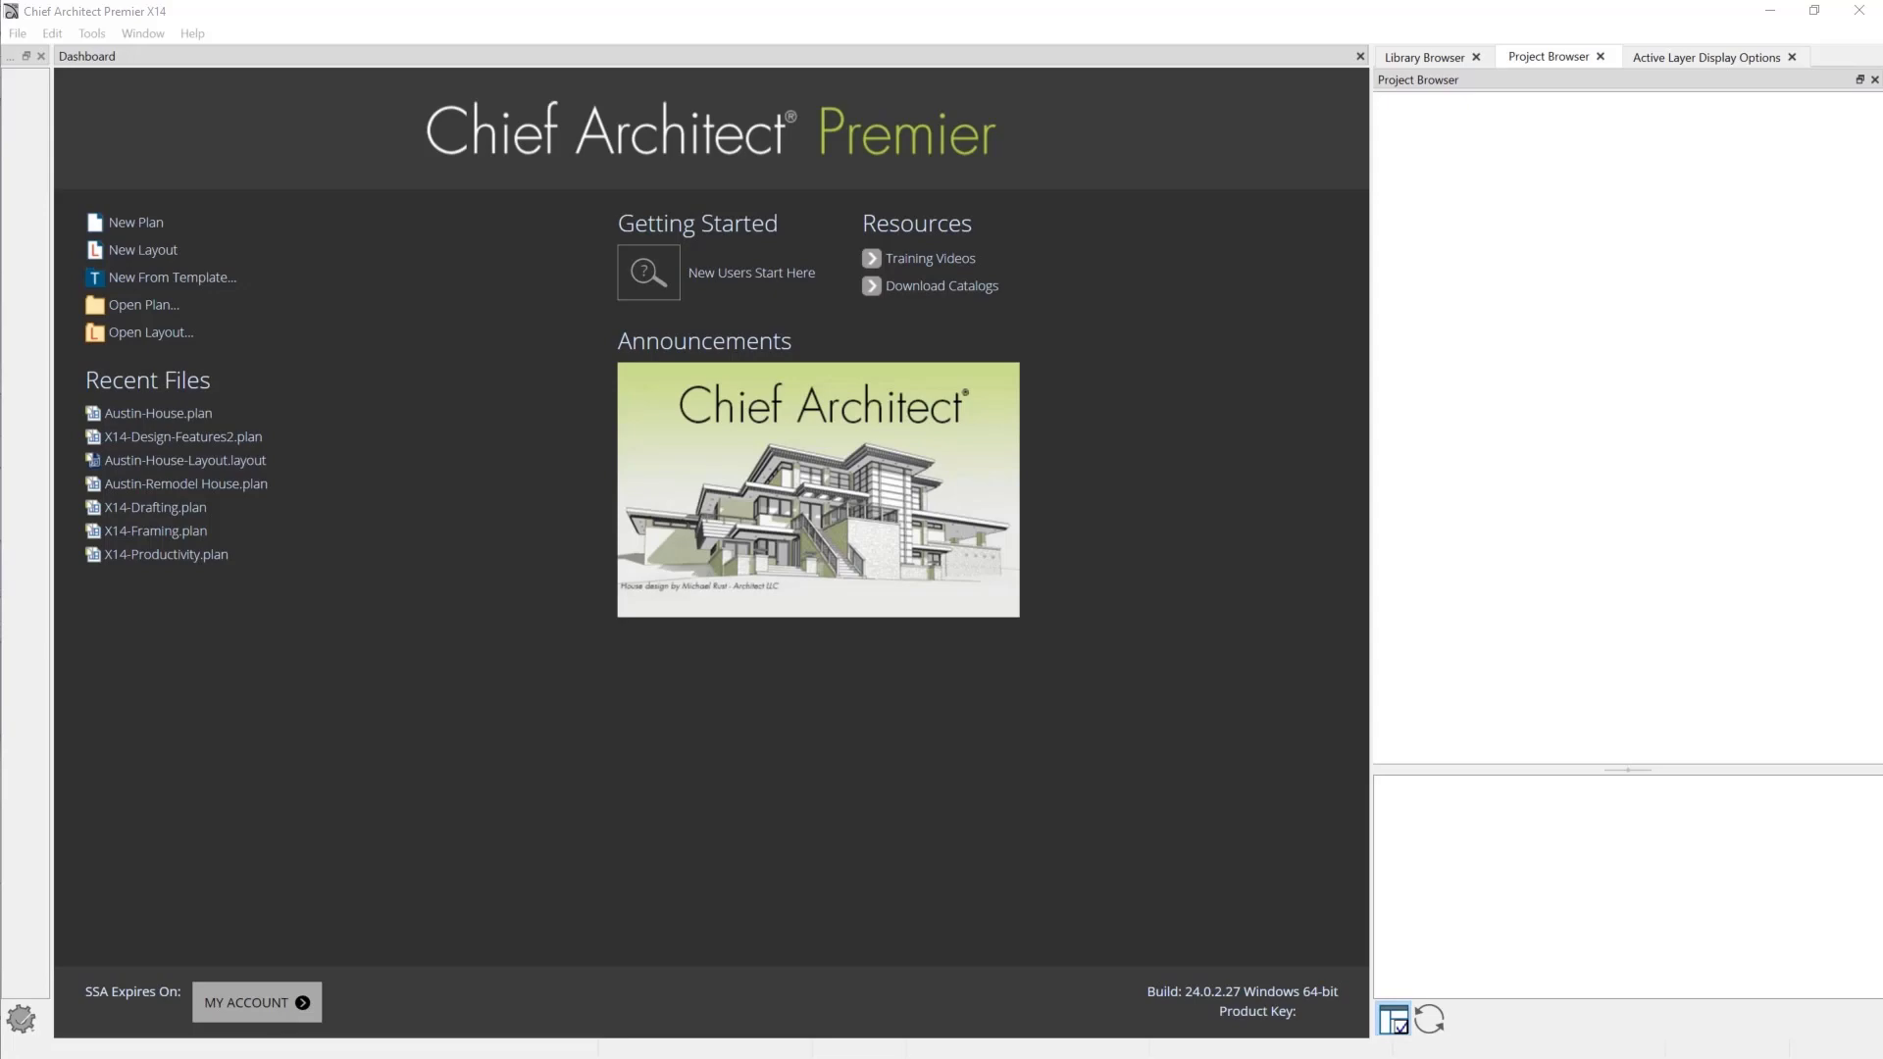
# Open Austin-House.plan from Recent Files and tile its views vertically
pyautogui.click(157, 413)
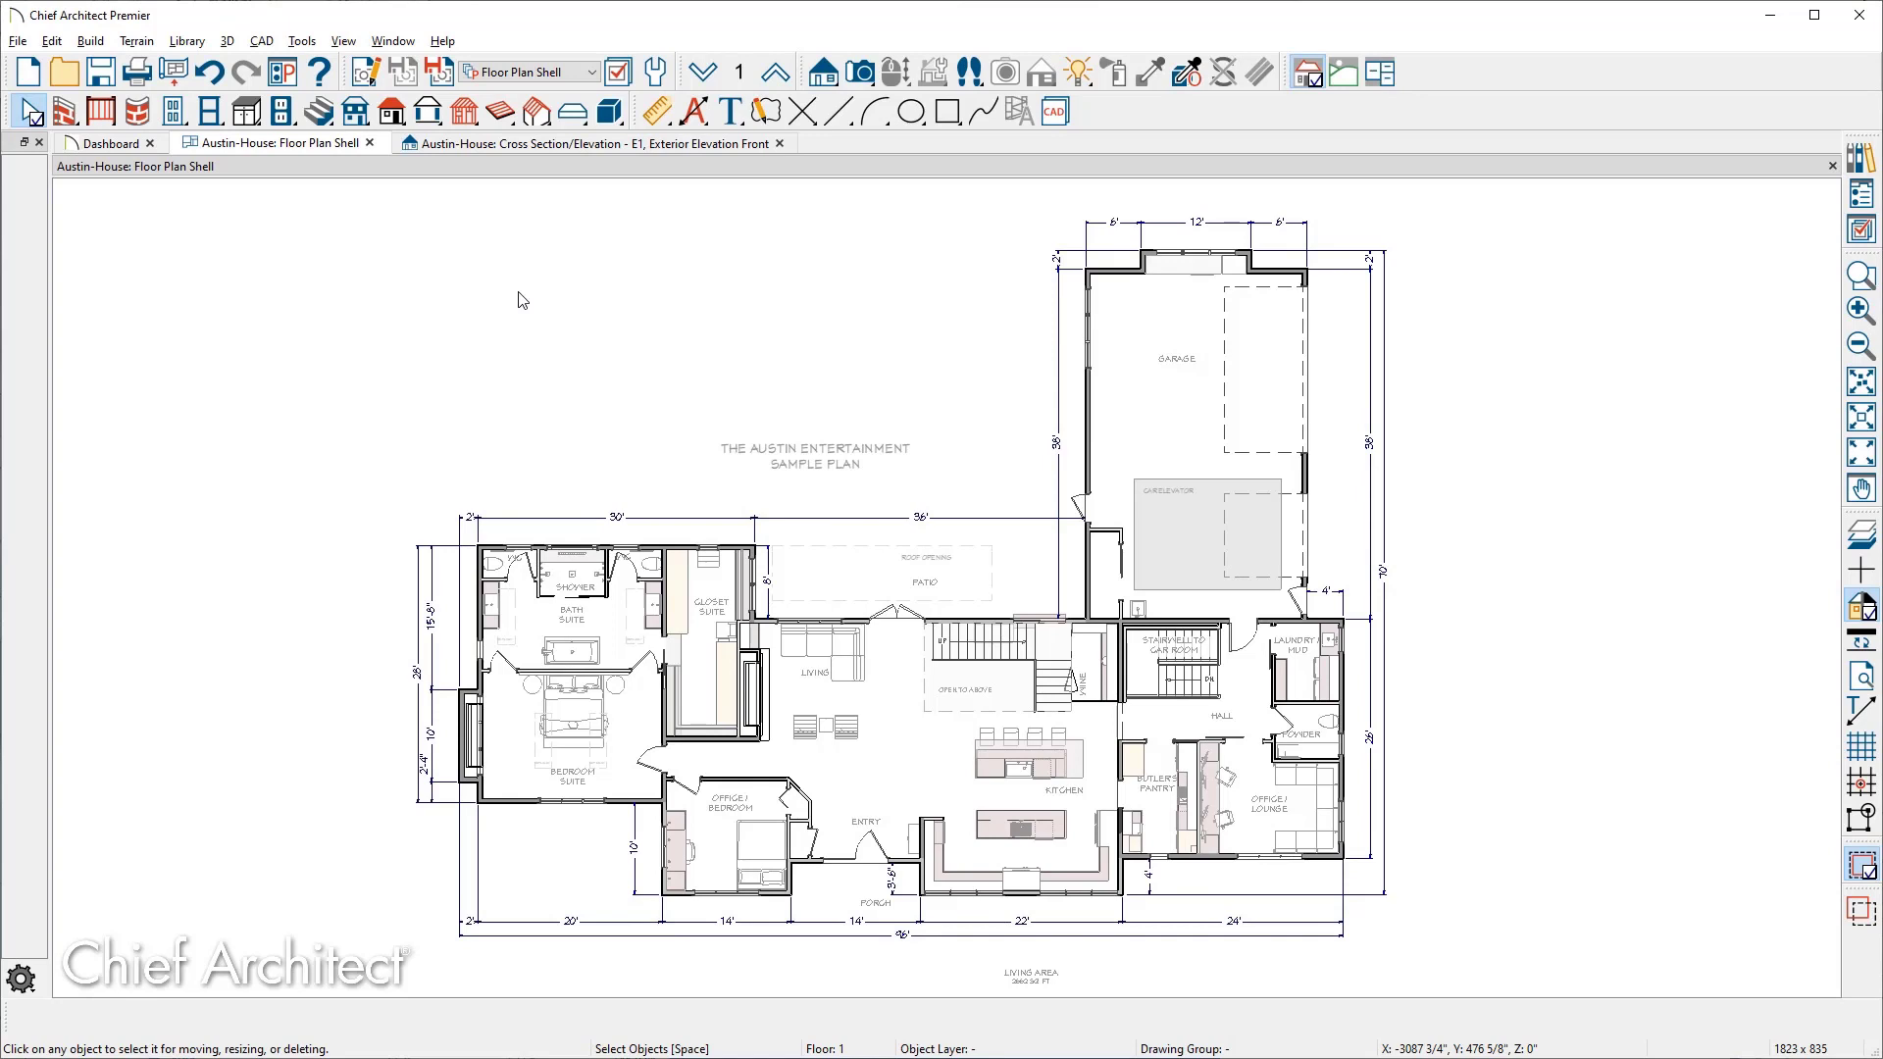
pyautogui.click(391, 40)
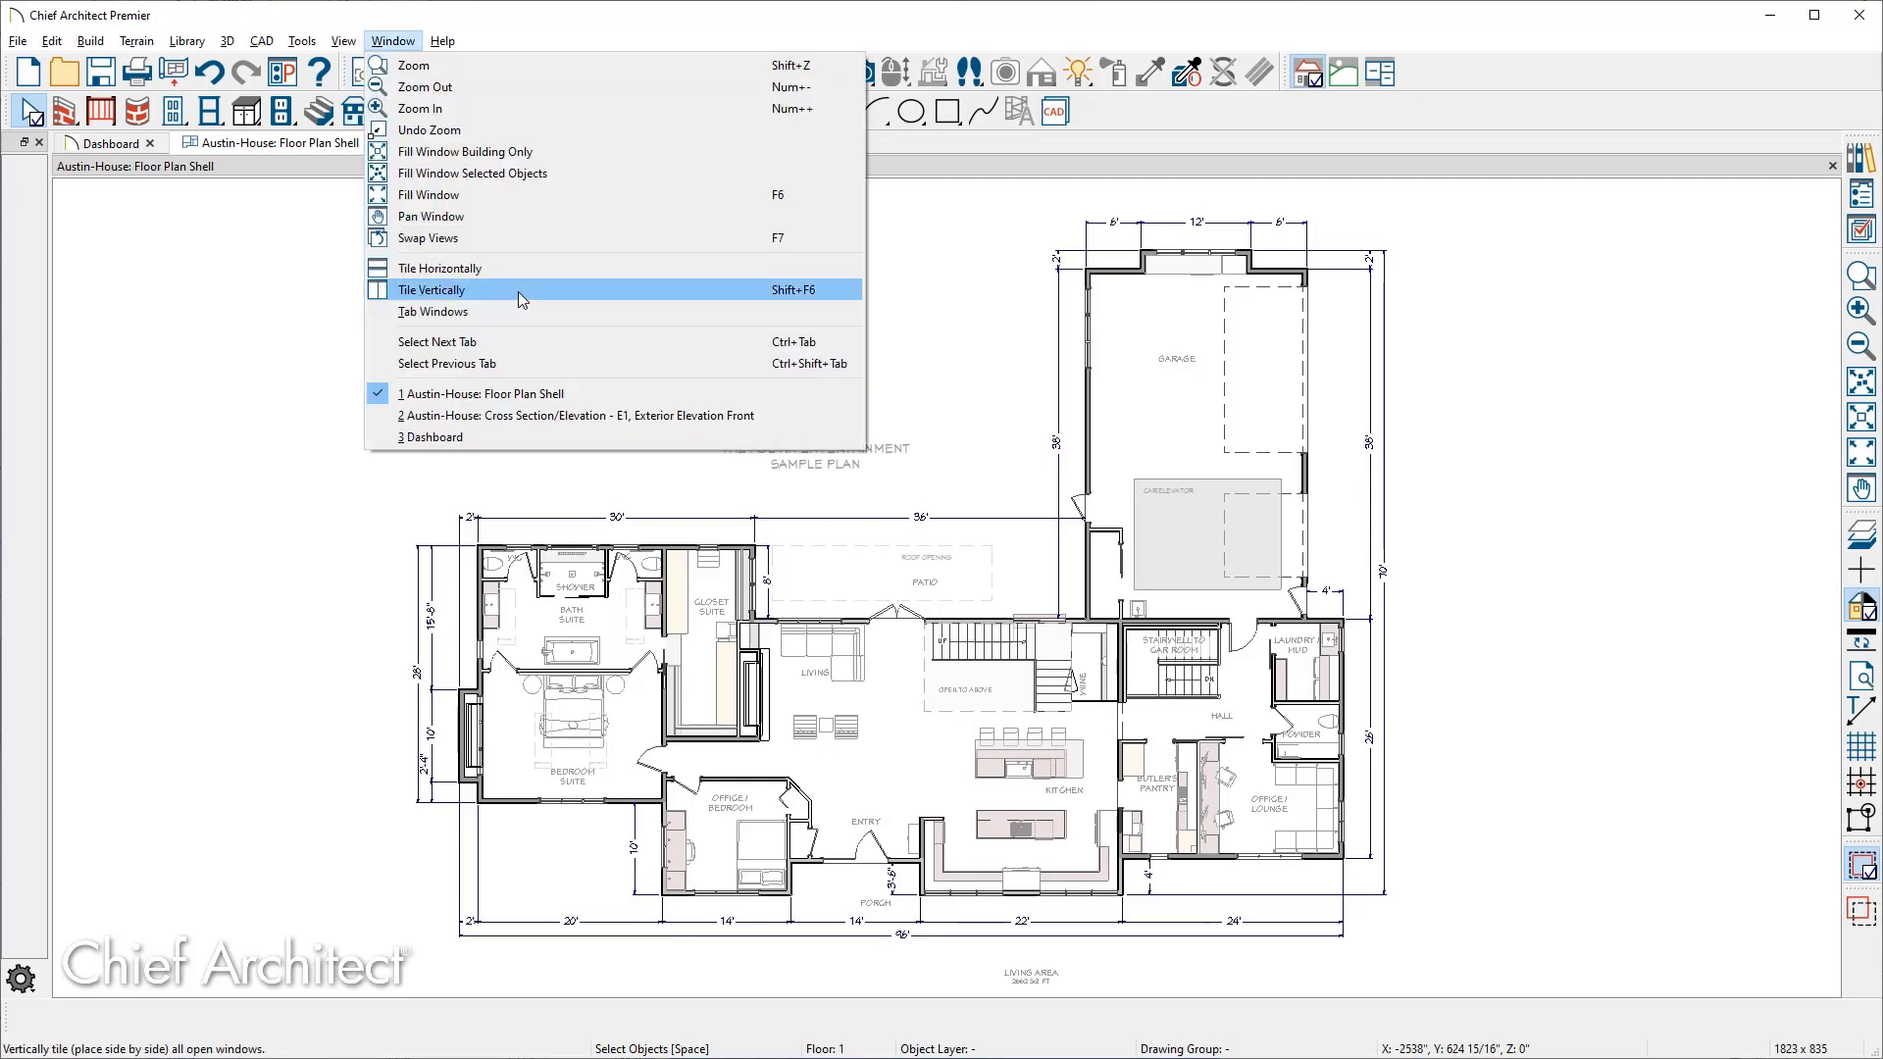
pyautogui.click(433, 289)
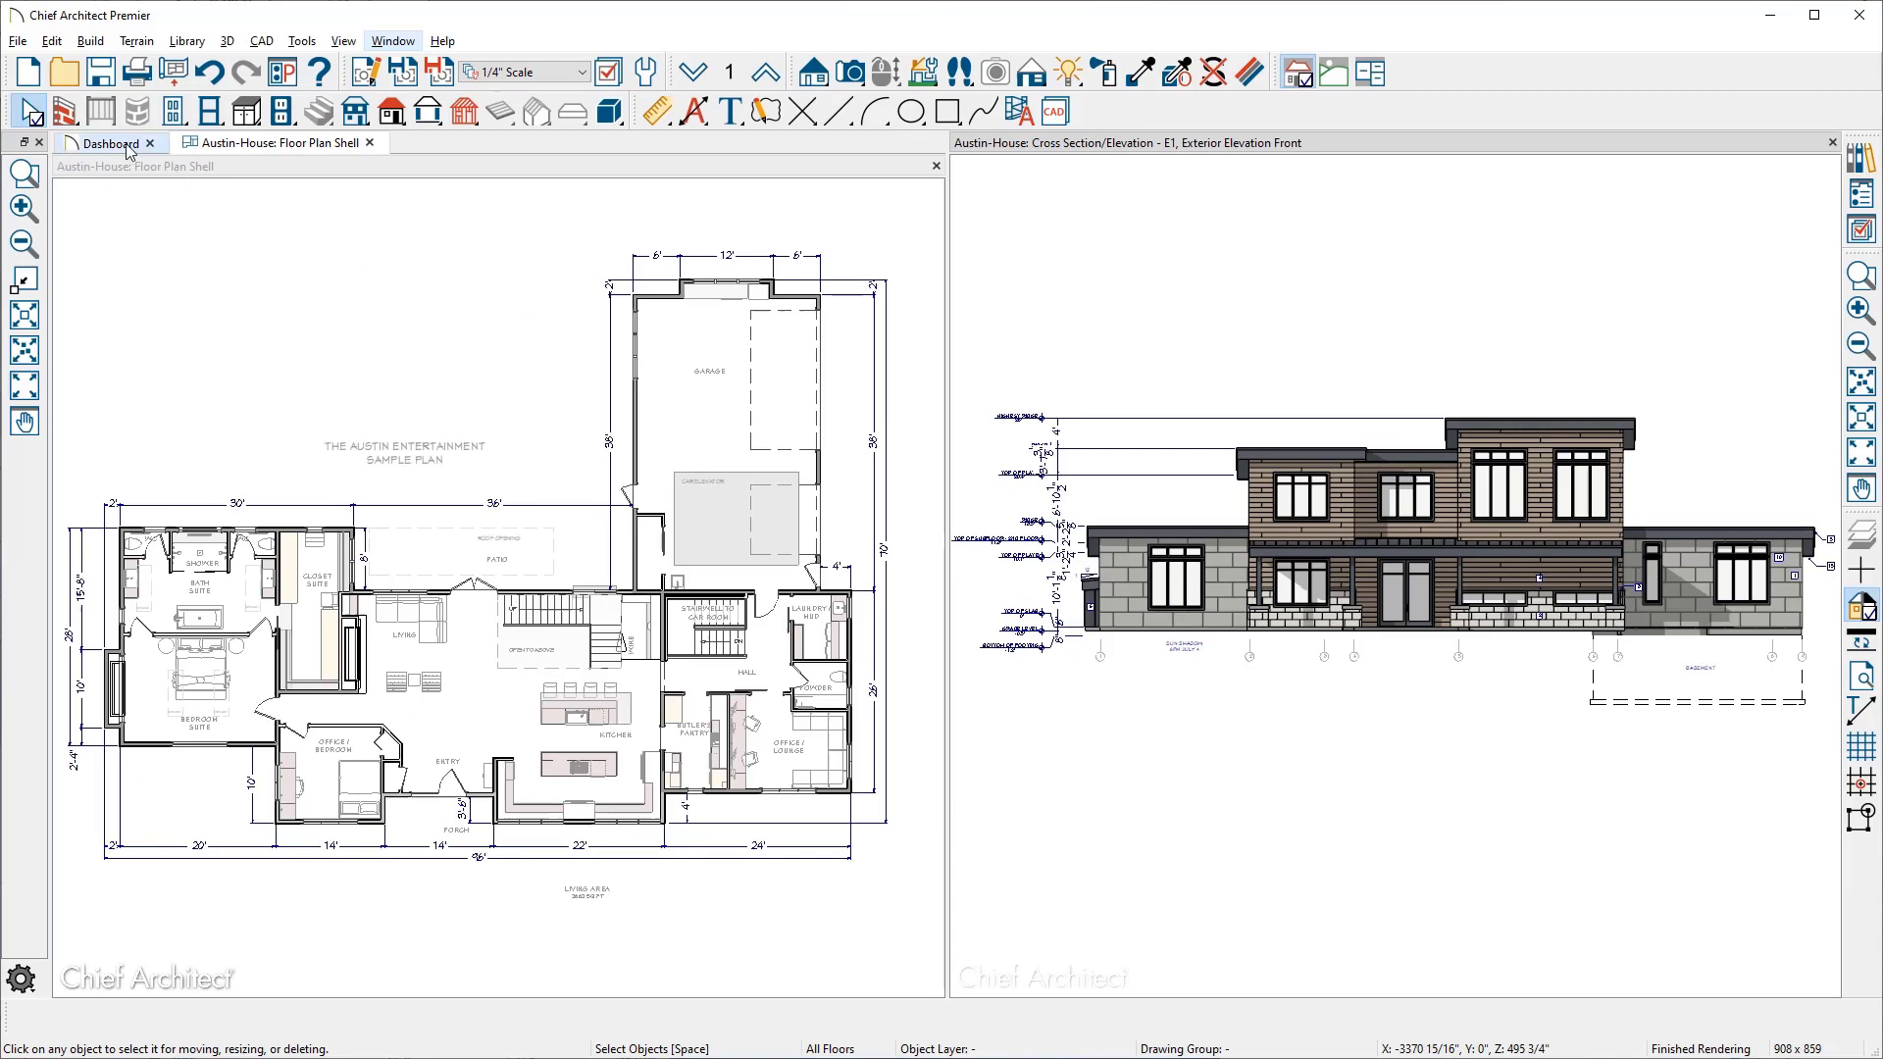
# Show the Dashboard in the left tiled pane, then return that pane to the floor plan
pyautogui.click(109, 143)
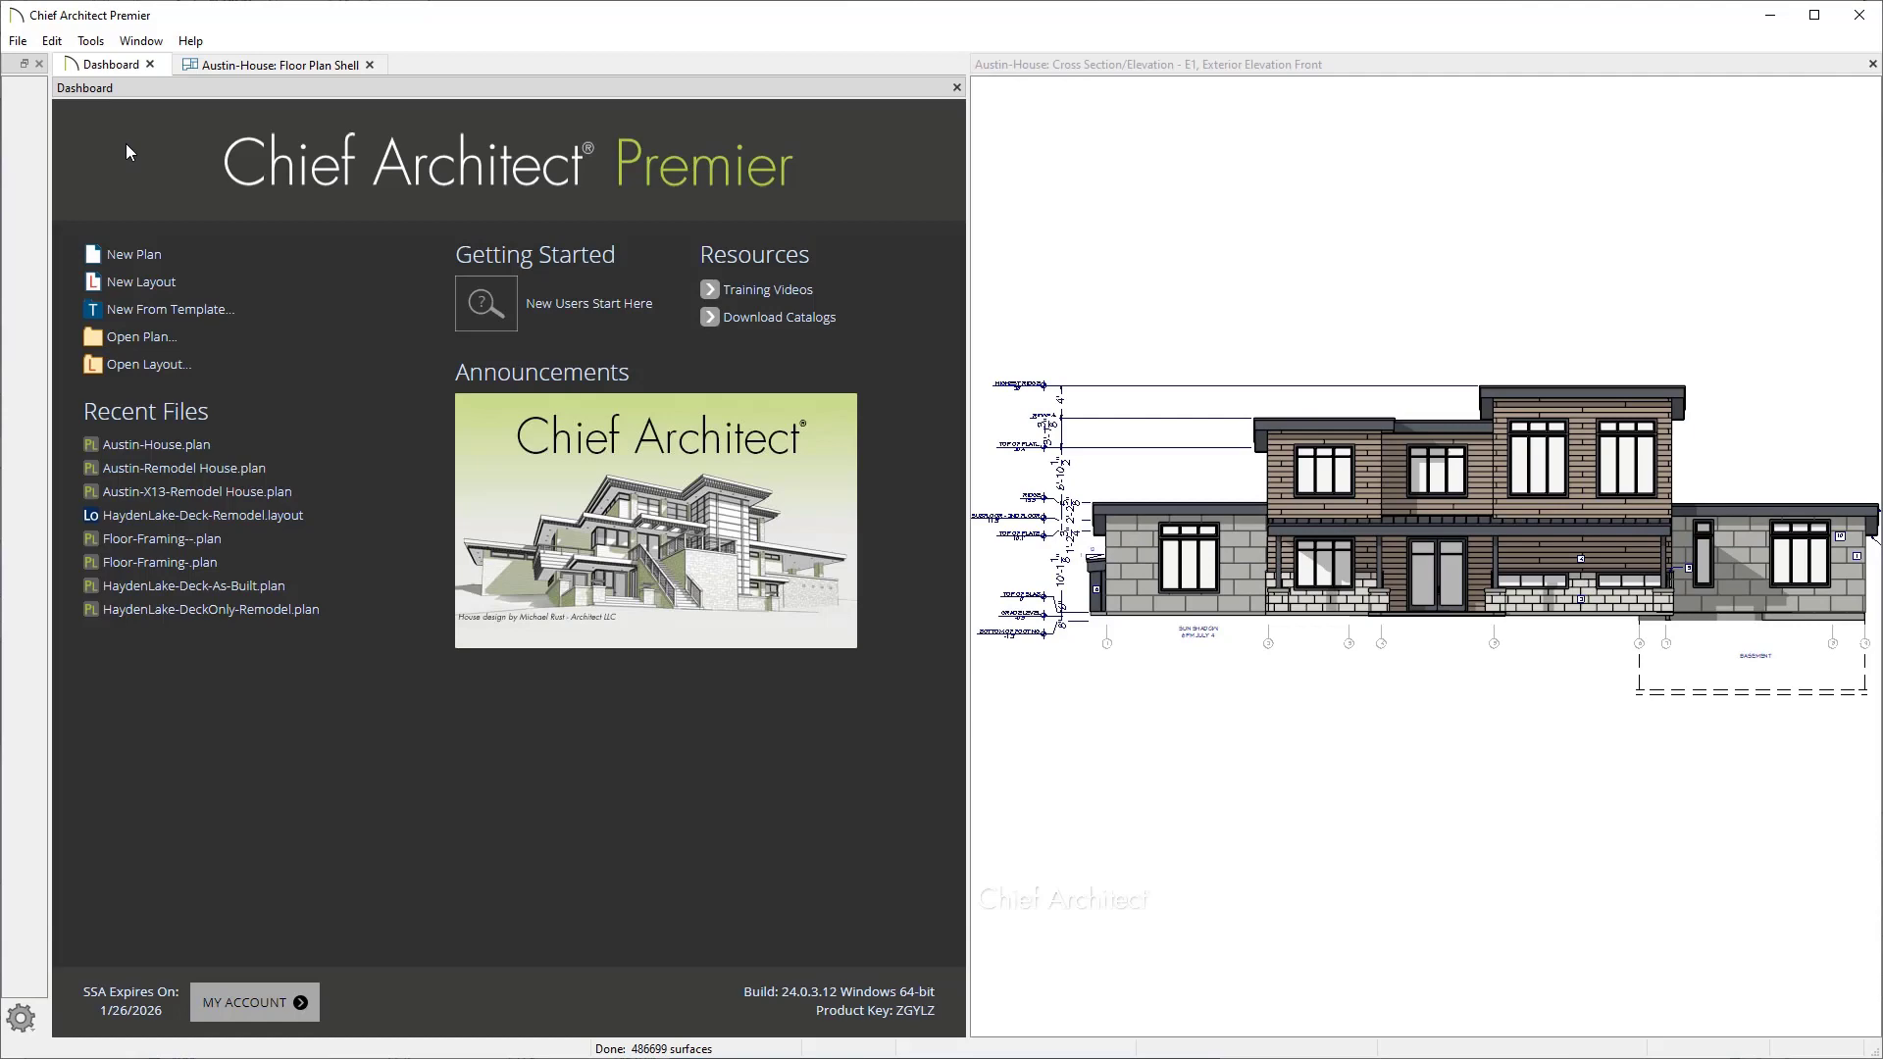
pyautogui.click(271, 63)
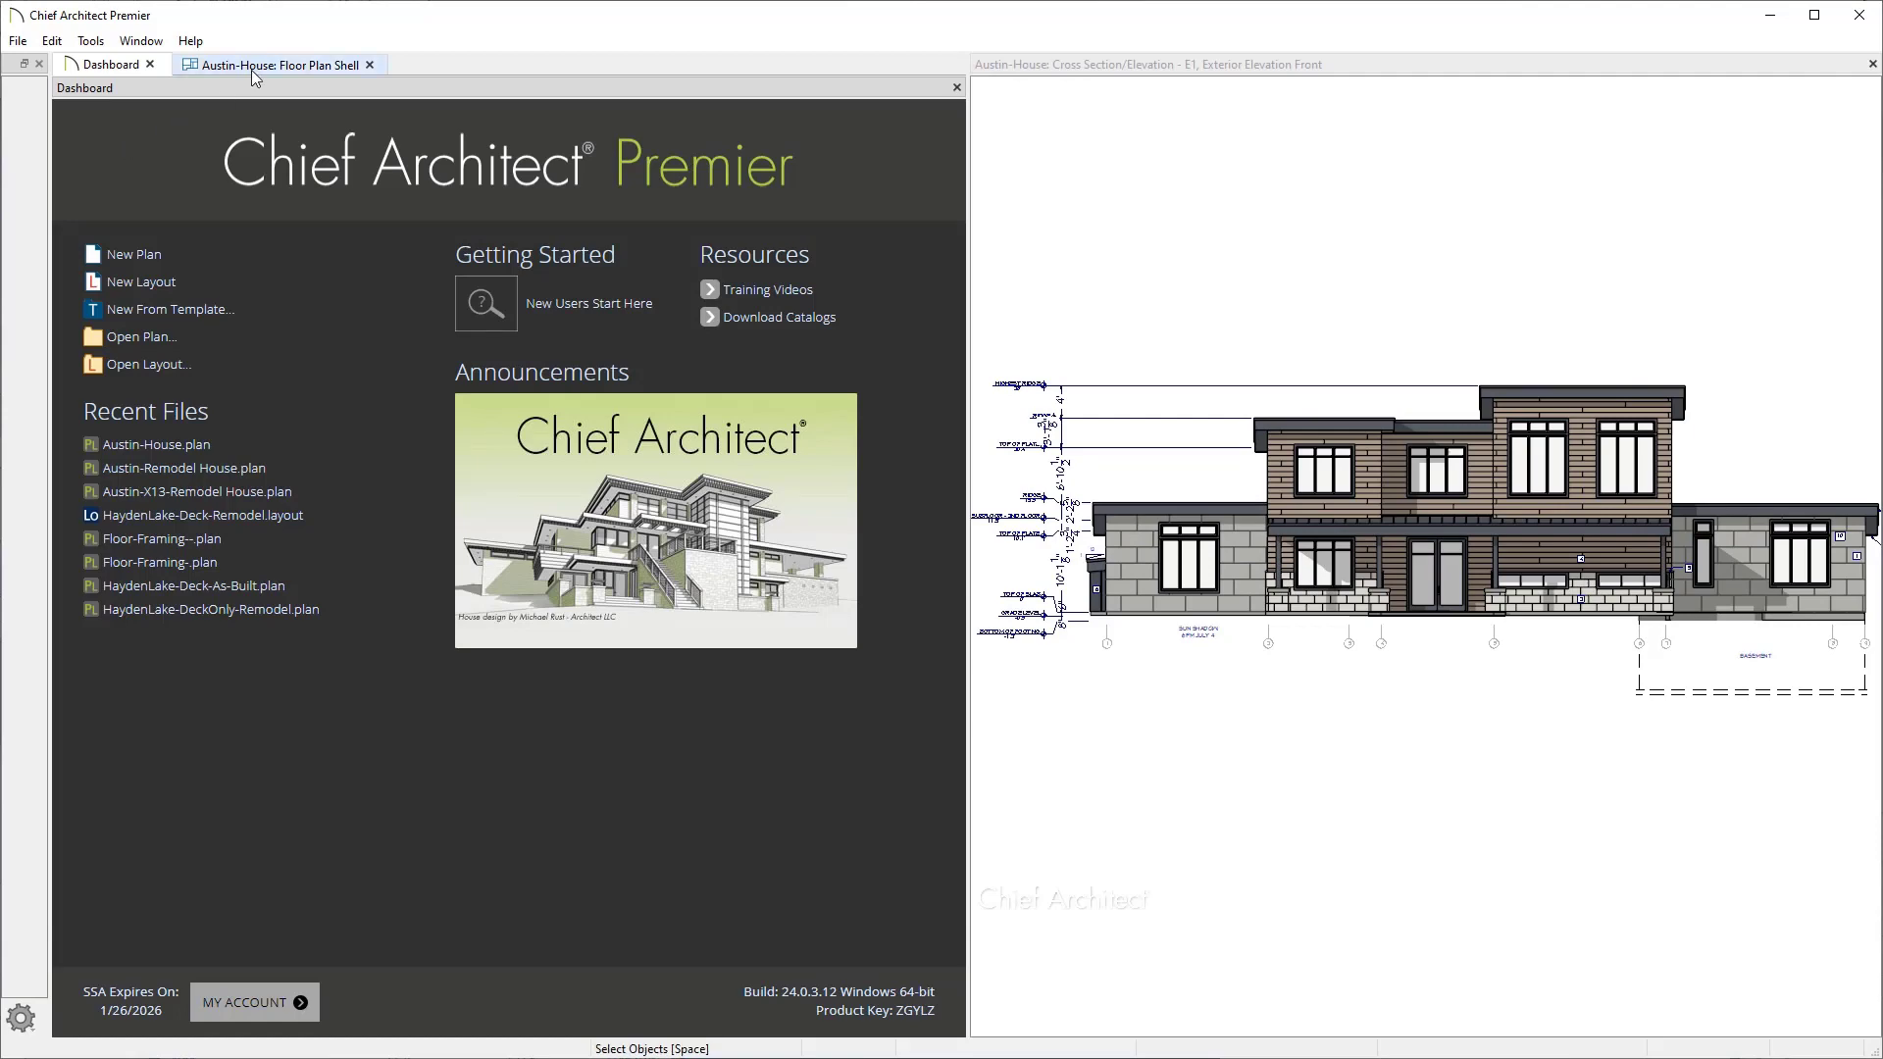
pyautogui.click(17, 39)
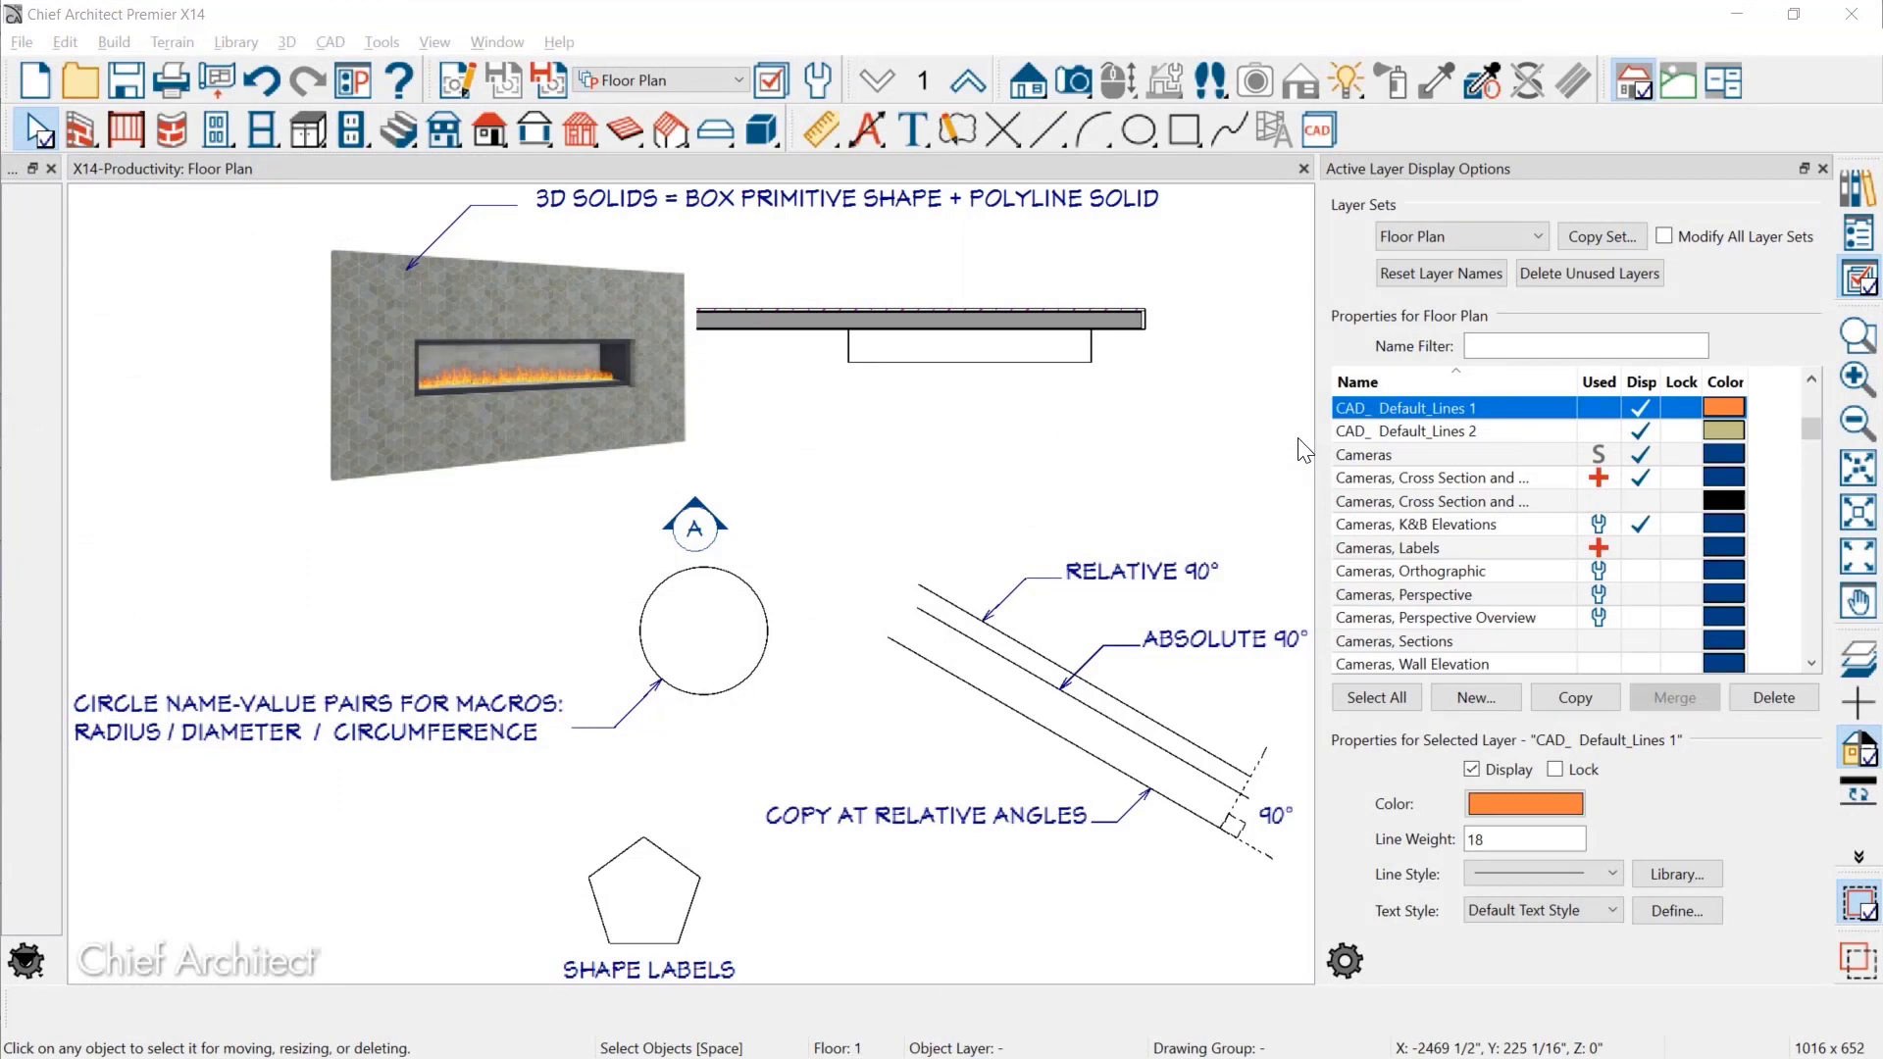
pyautogui.moveTo(1303, 451)
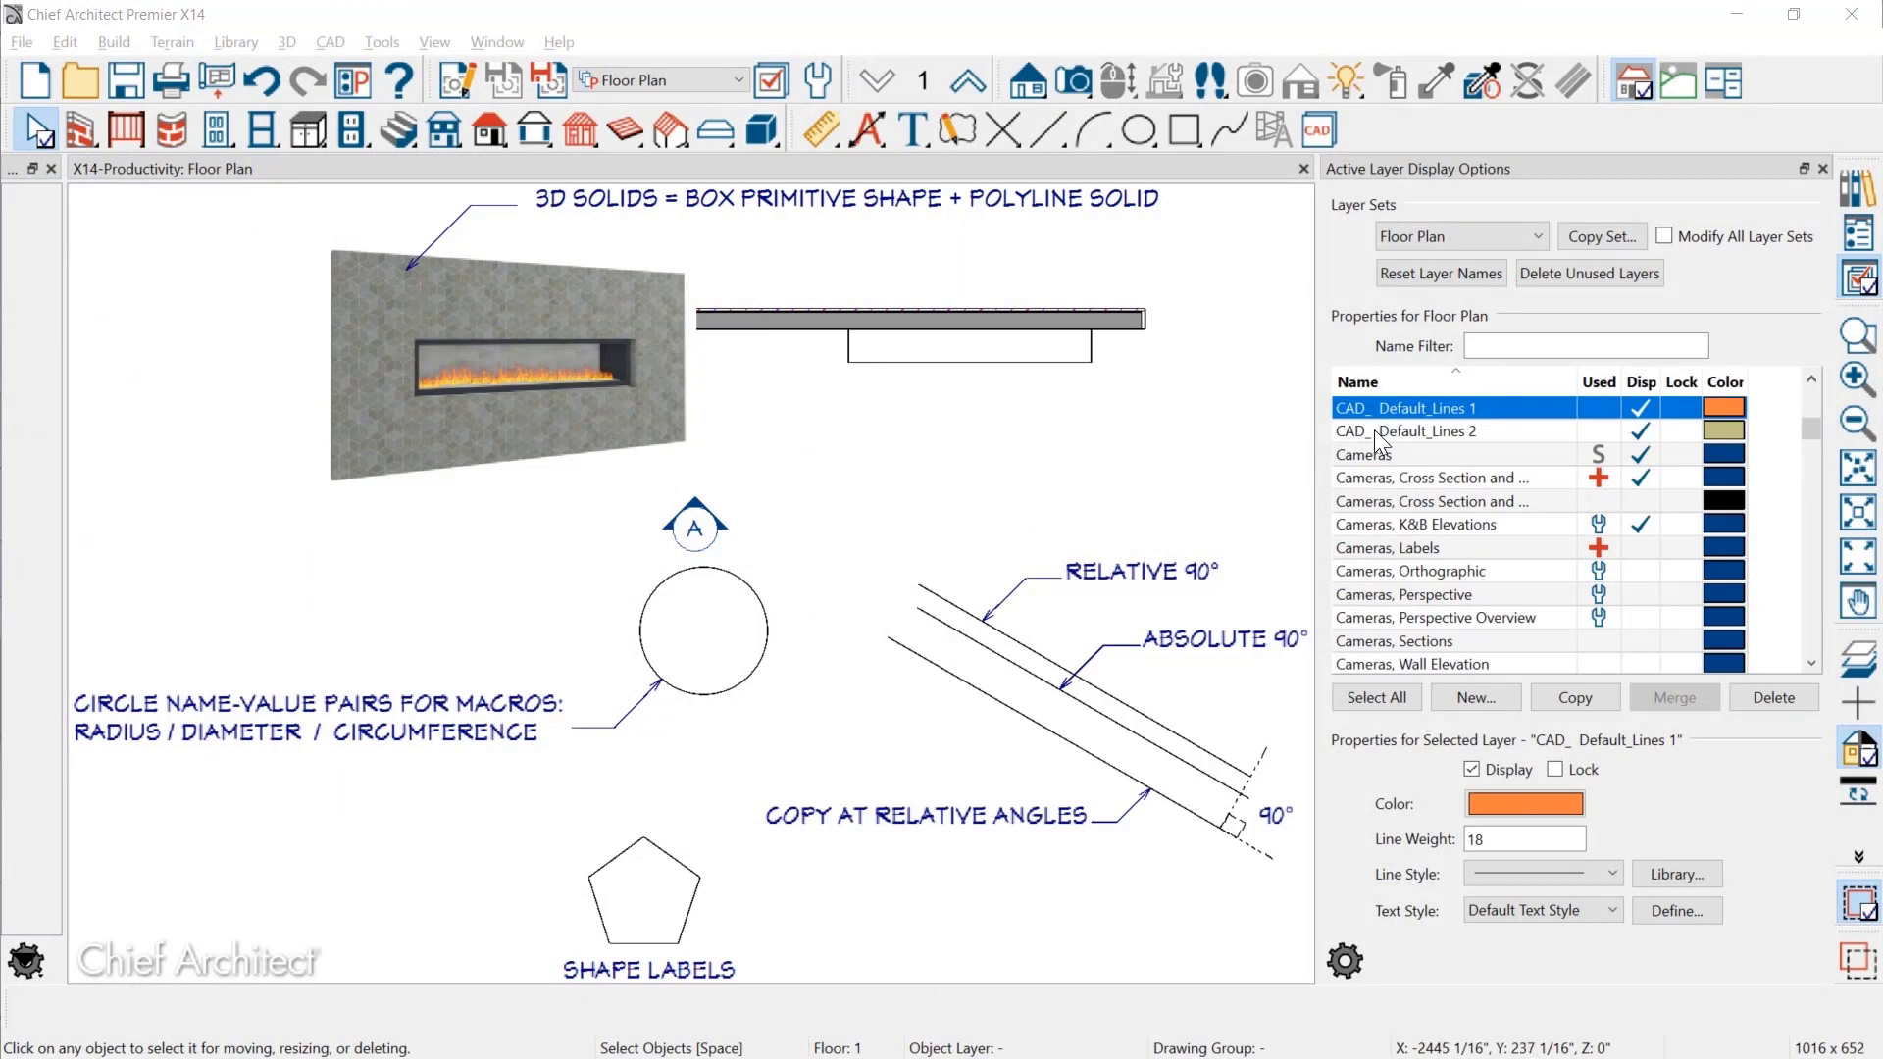
# Add CAD_ Default_Lines 2 to the selection and merge both default lines layers
pyautogui.click(1429, 430)
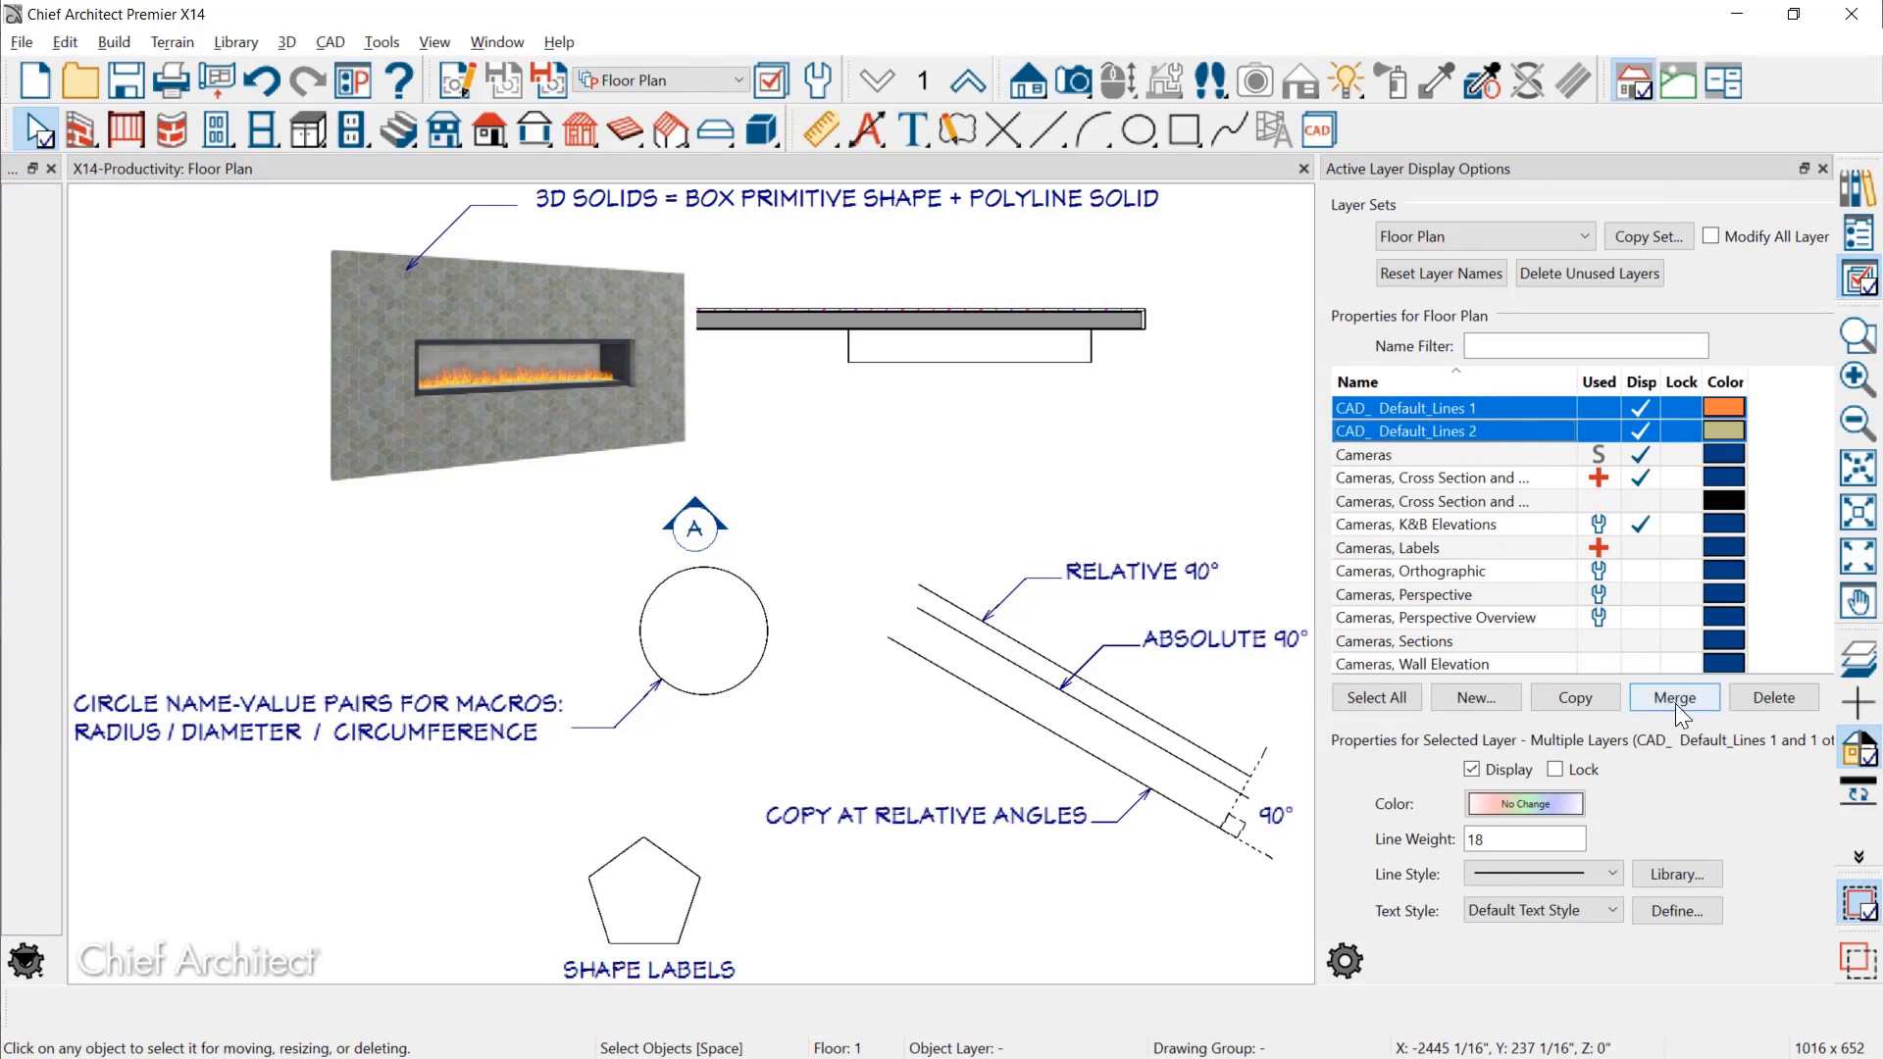
pyautogui.click(1673, 697)
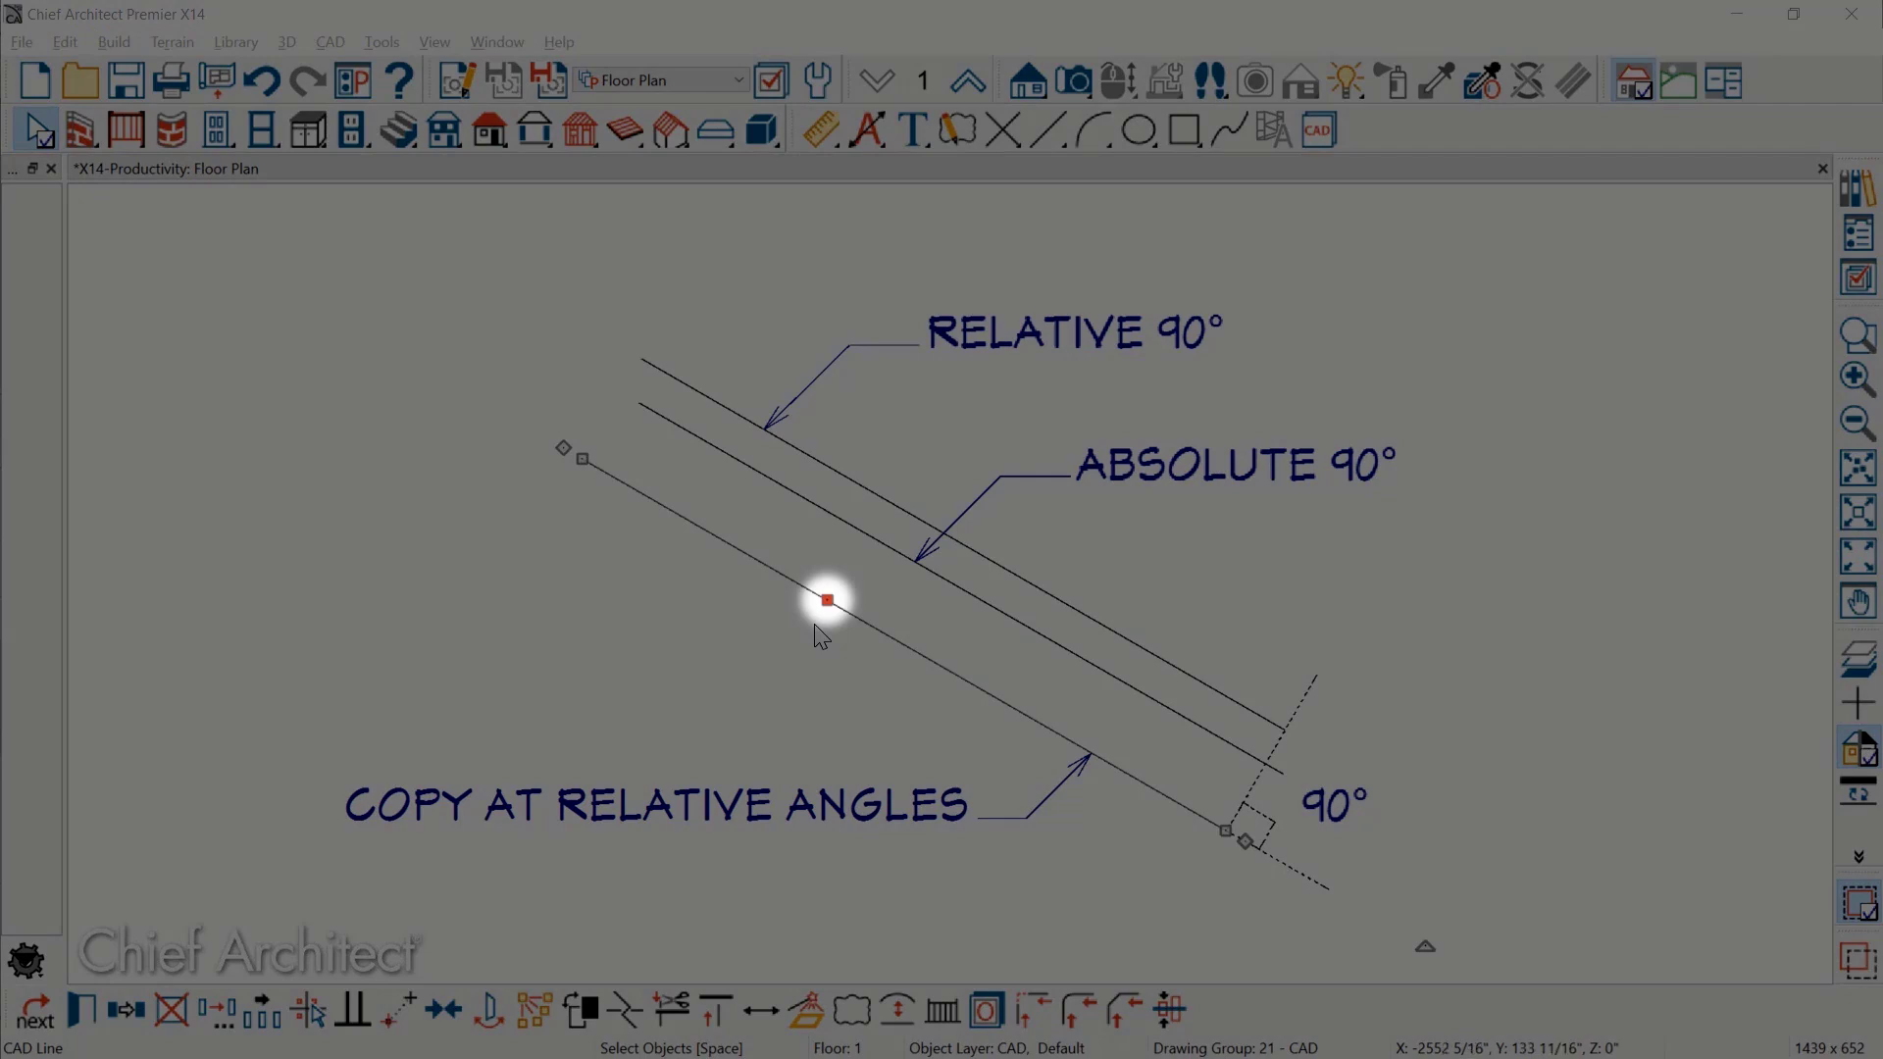
pyautogui.moveTo(252, 961)
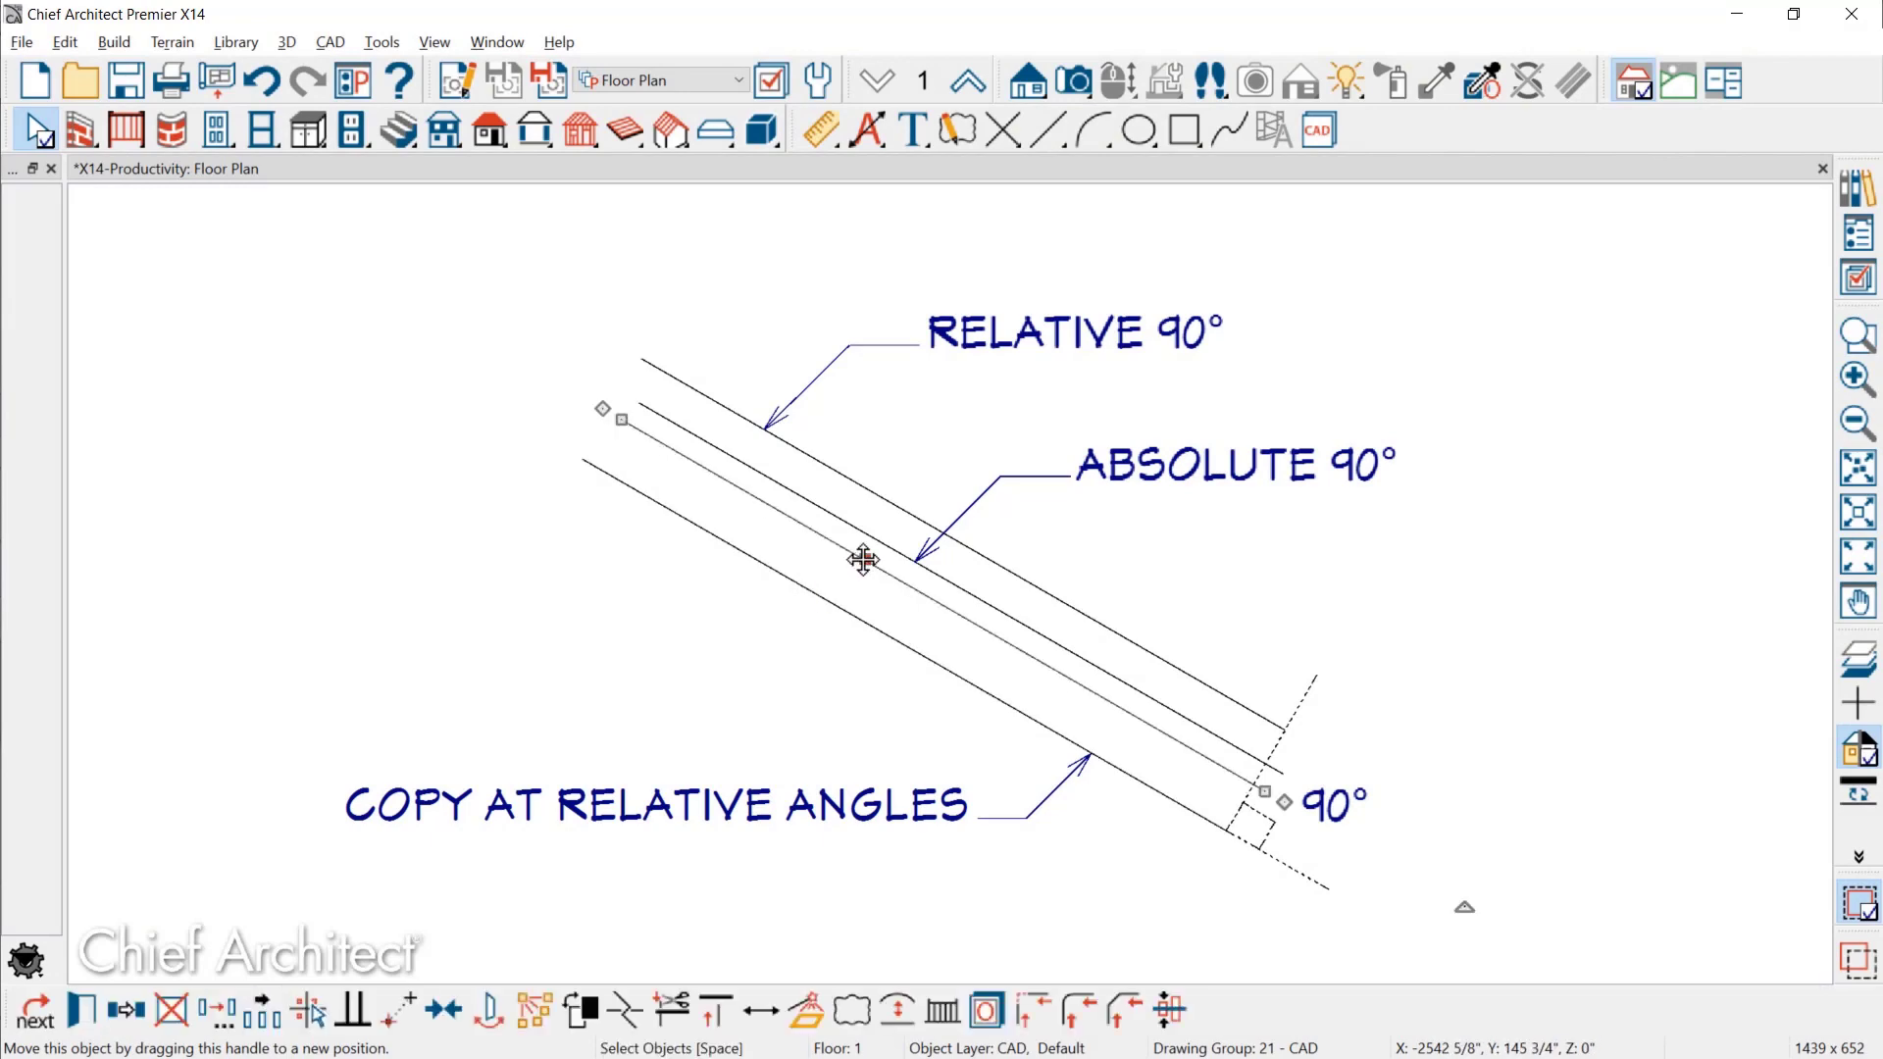
# Place a parallel copy of the angled line and bring up its Transform/Replicate options
pyautogui.moveTo(862, 561); pyautogui.dragTo(837, 606)
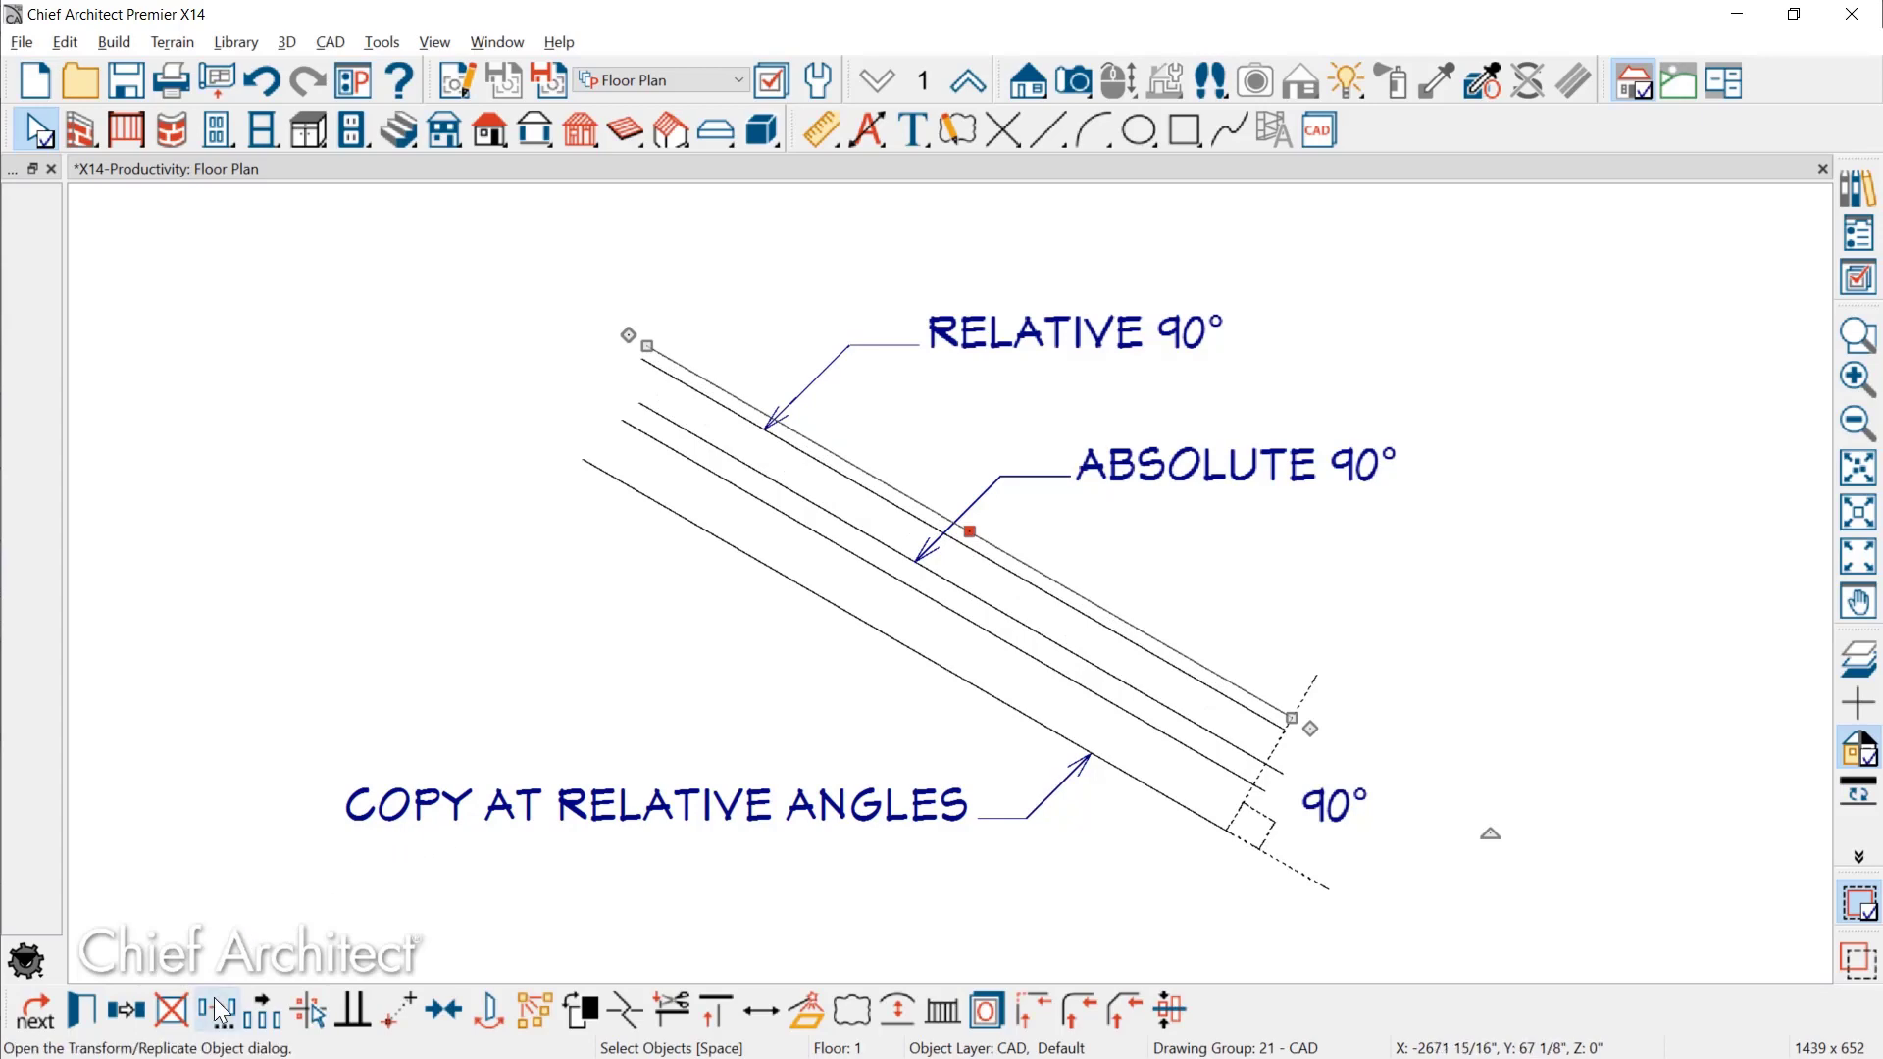
pyautogui.click(216, 1011)
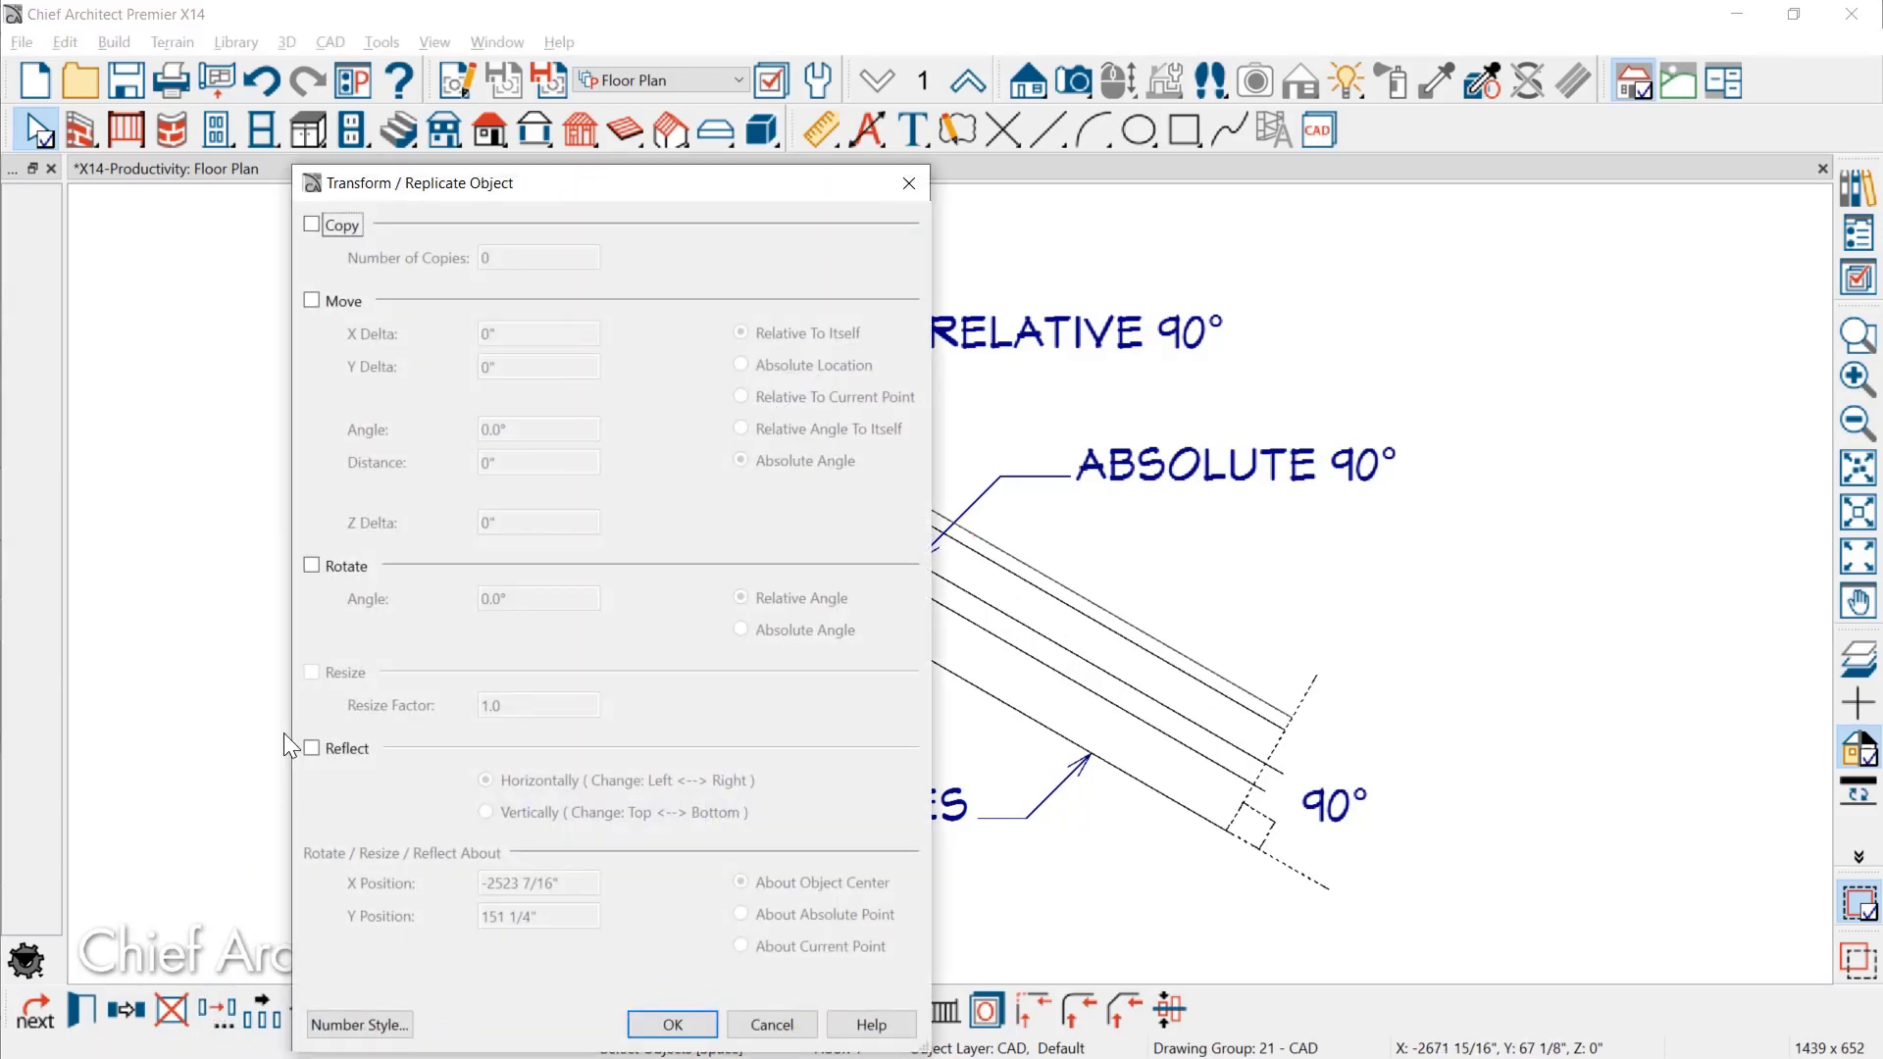
pyautogui.click(311, 300)
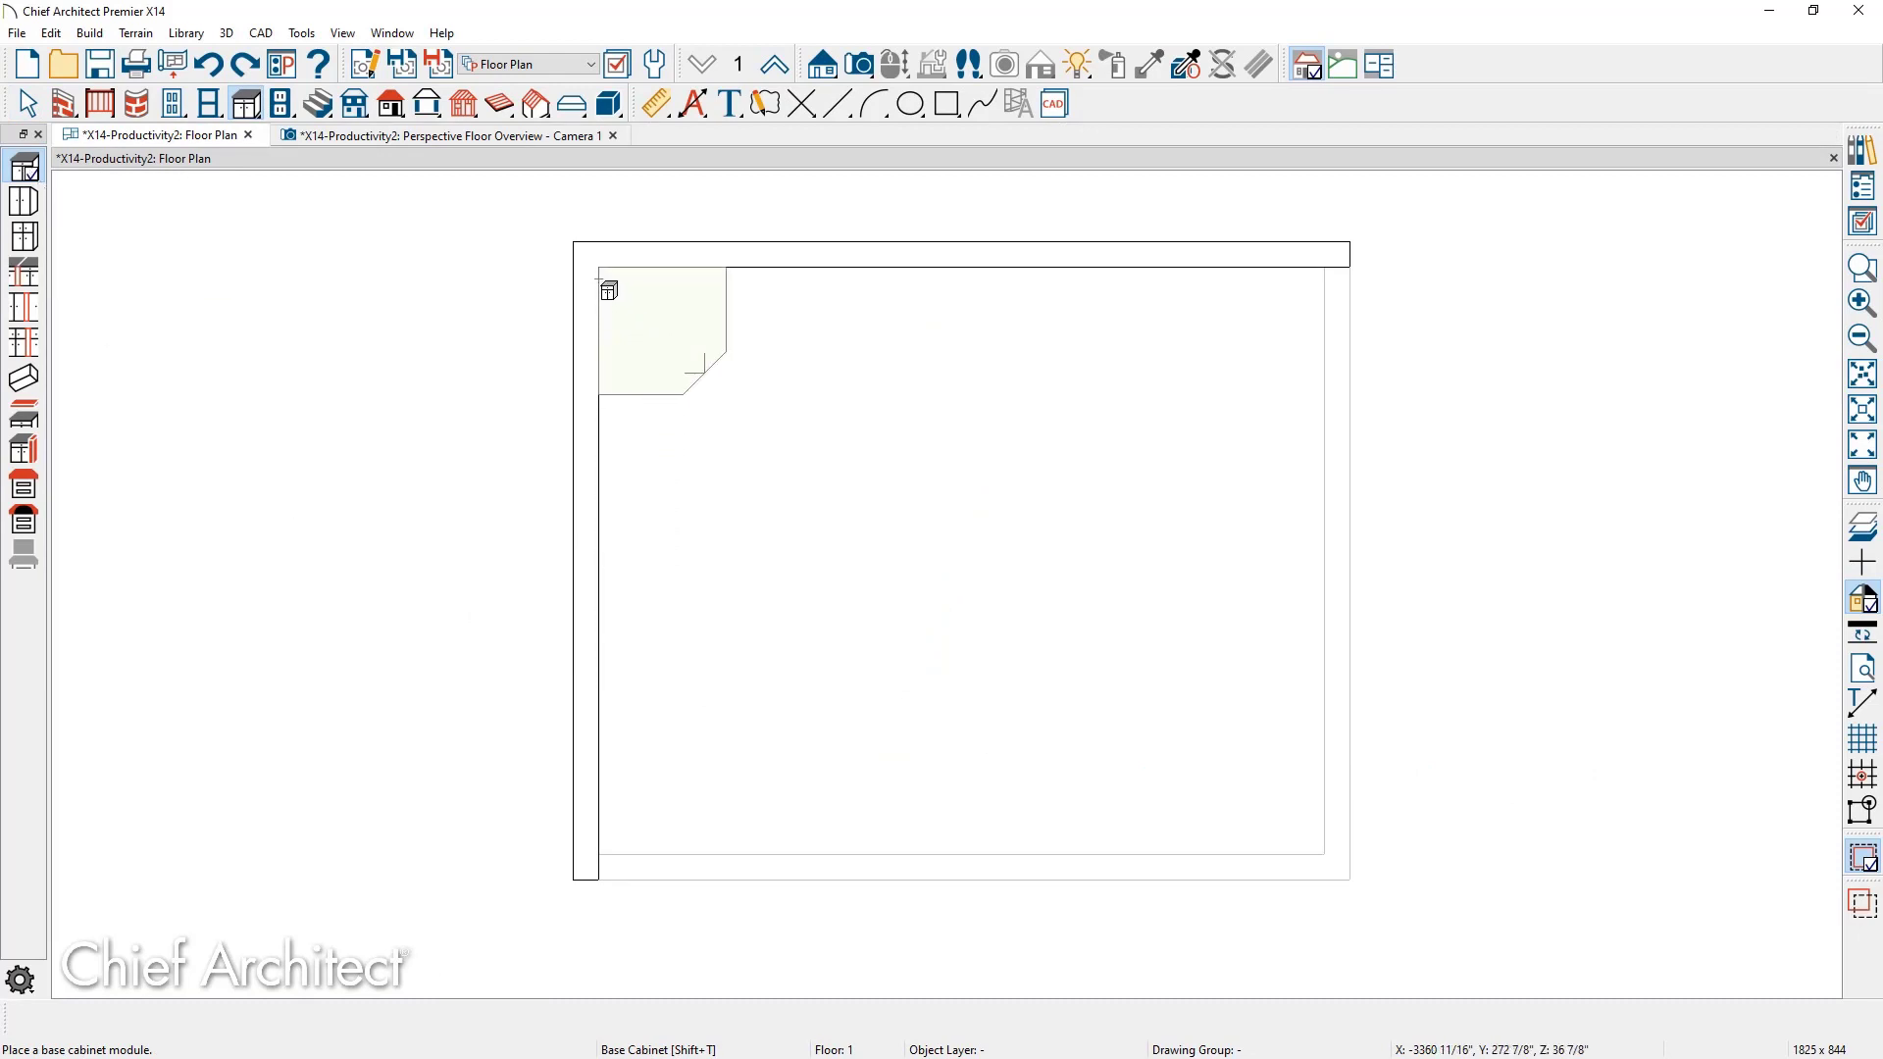
# Place a base cabinet in the room's top-left corner and edit the 3D solid's corner
pyautogui.click(661, 331)
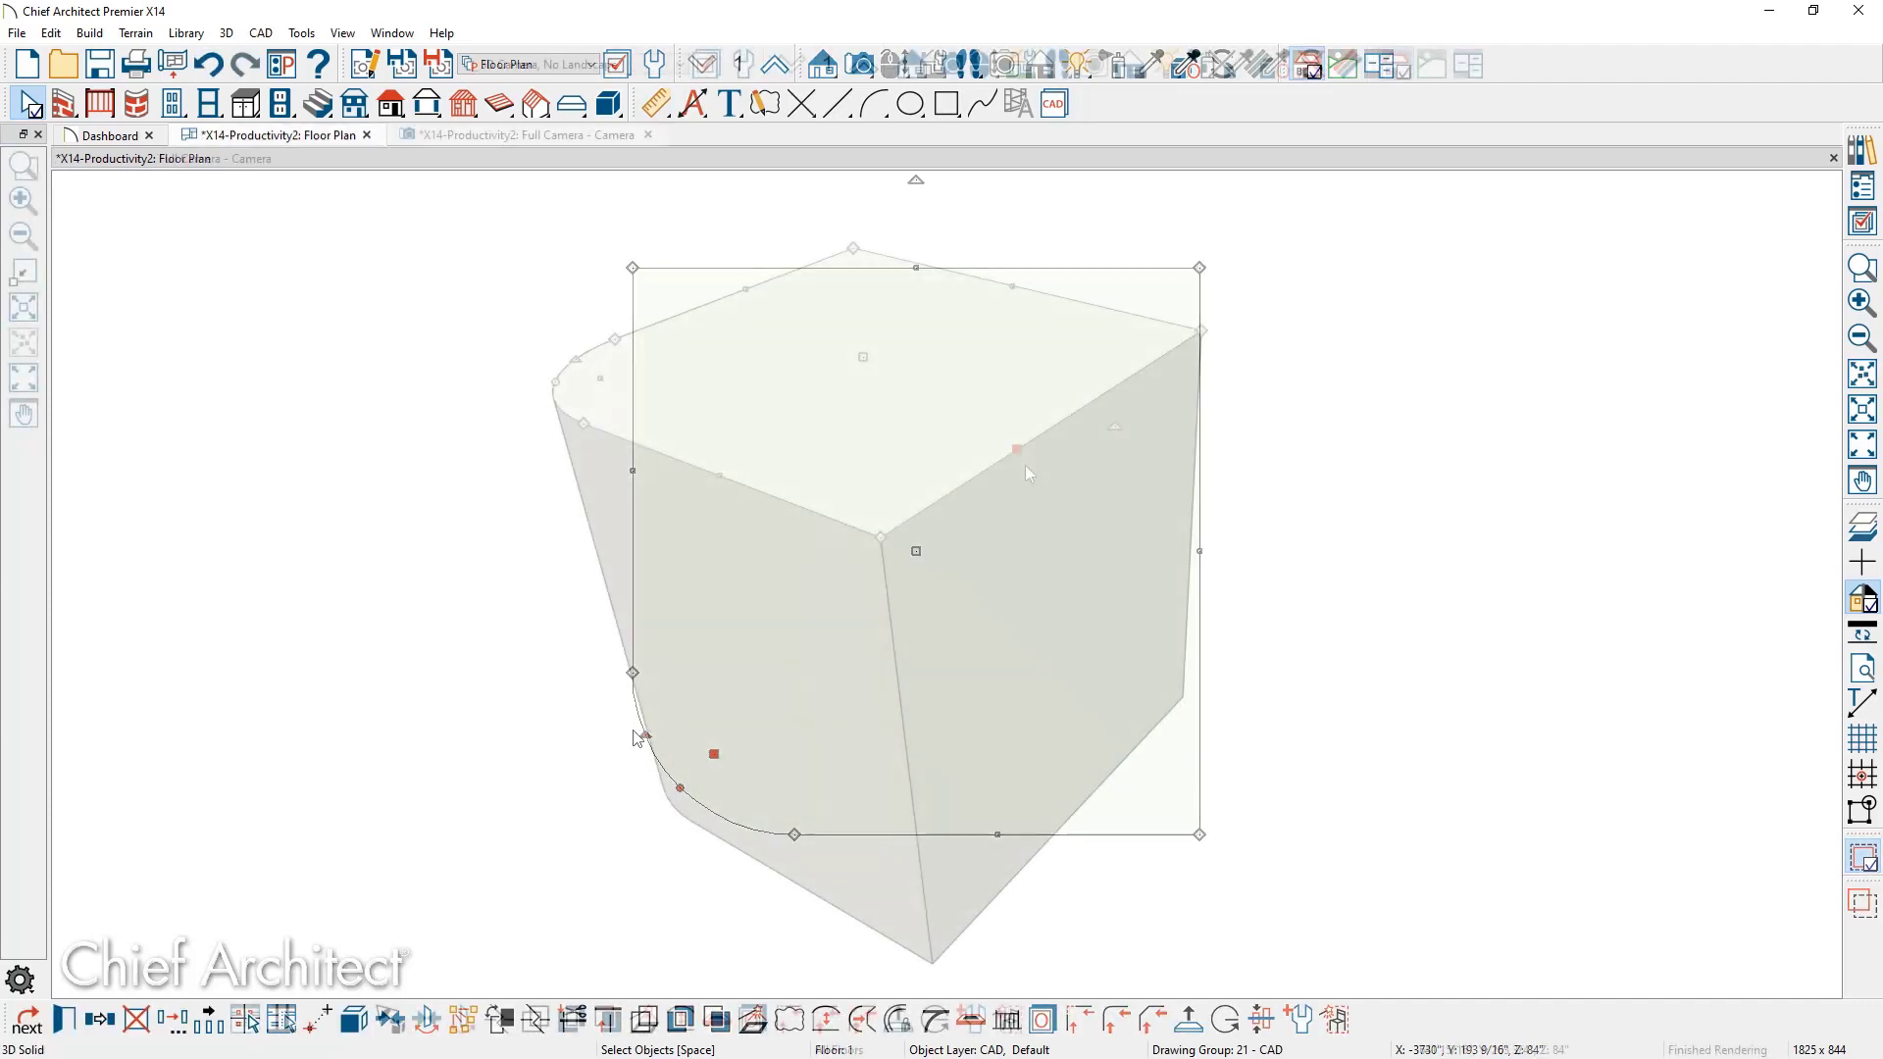
pyautogui.click(523, 134)
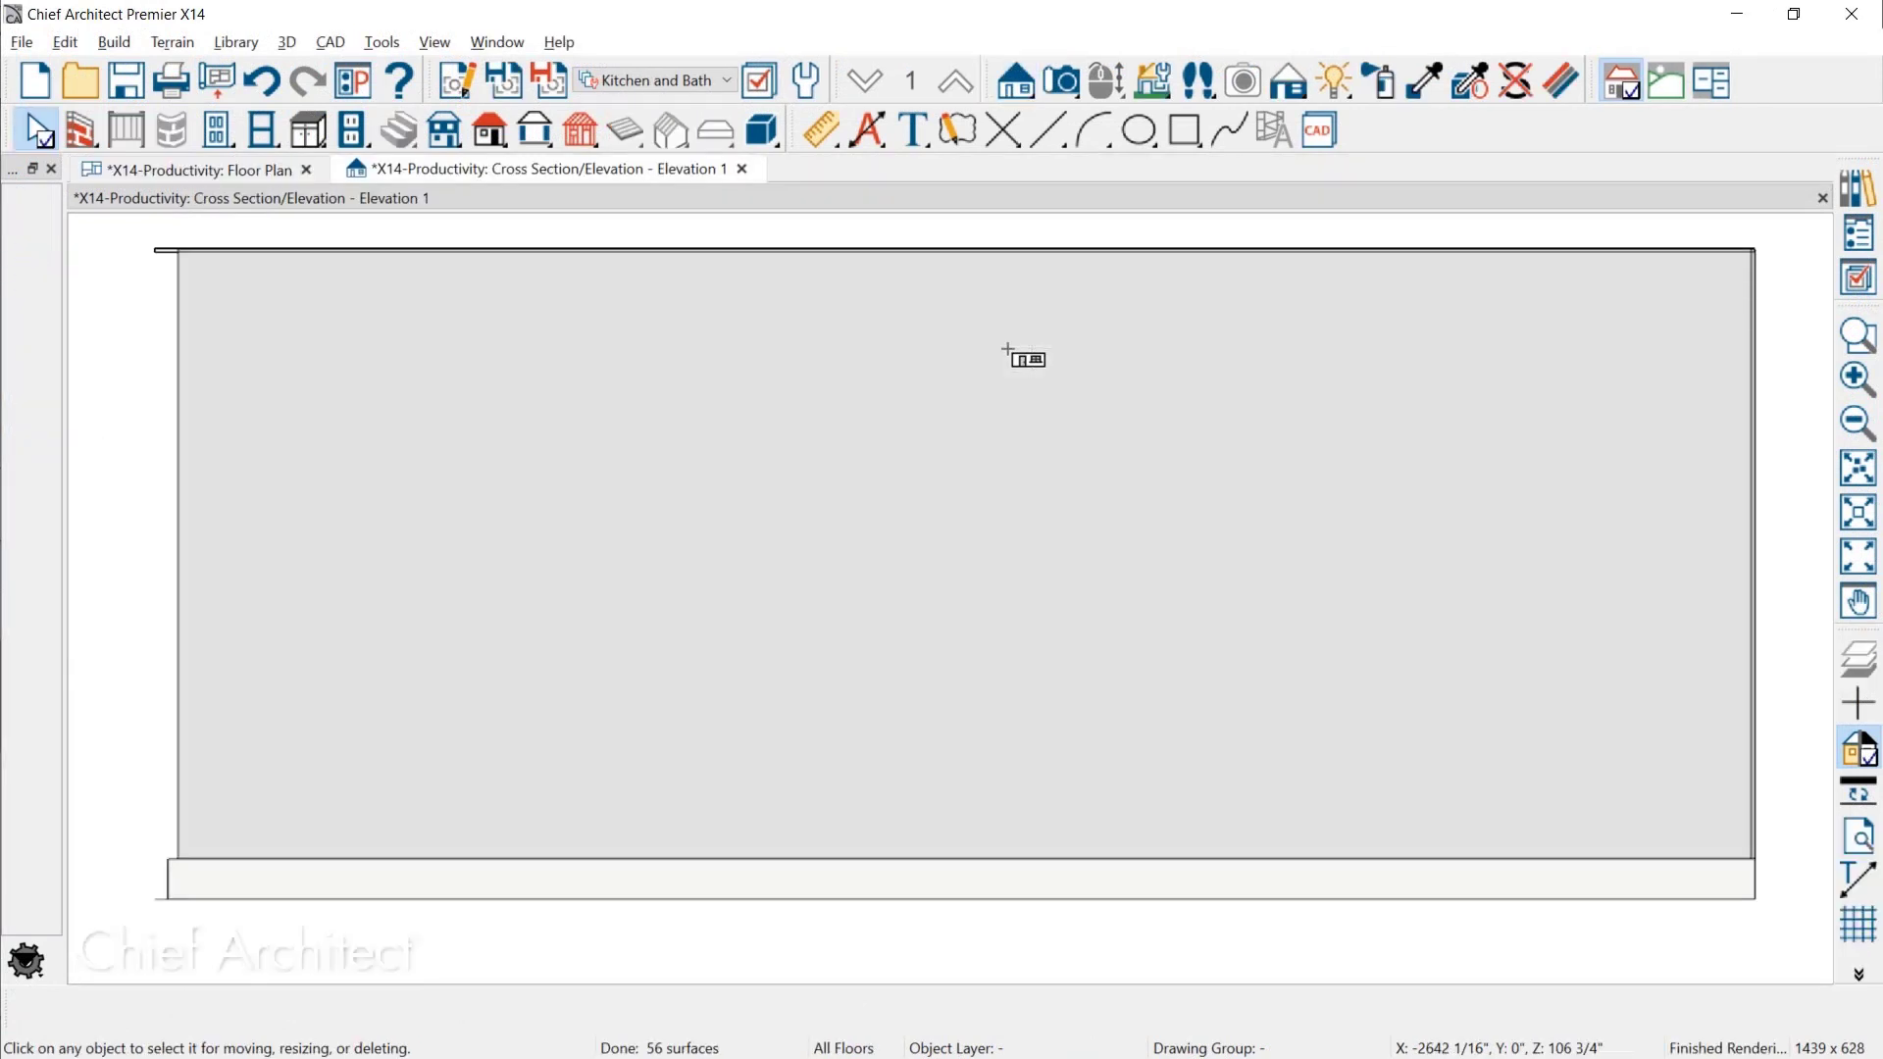
# Draw a box-shaped 3D solid corner to corner in the Elevation 1 view
pyautogui.click(760, 130)
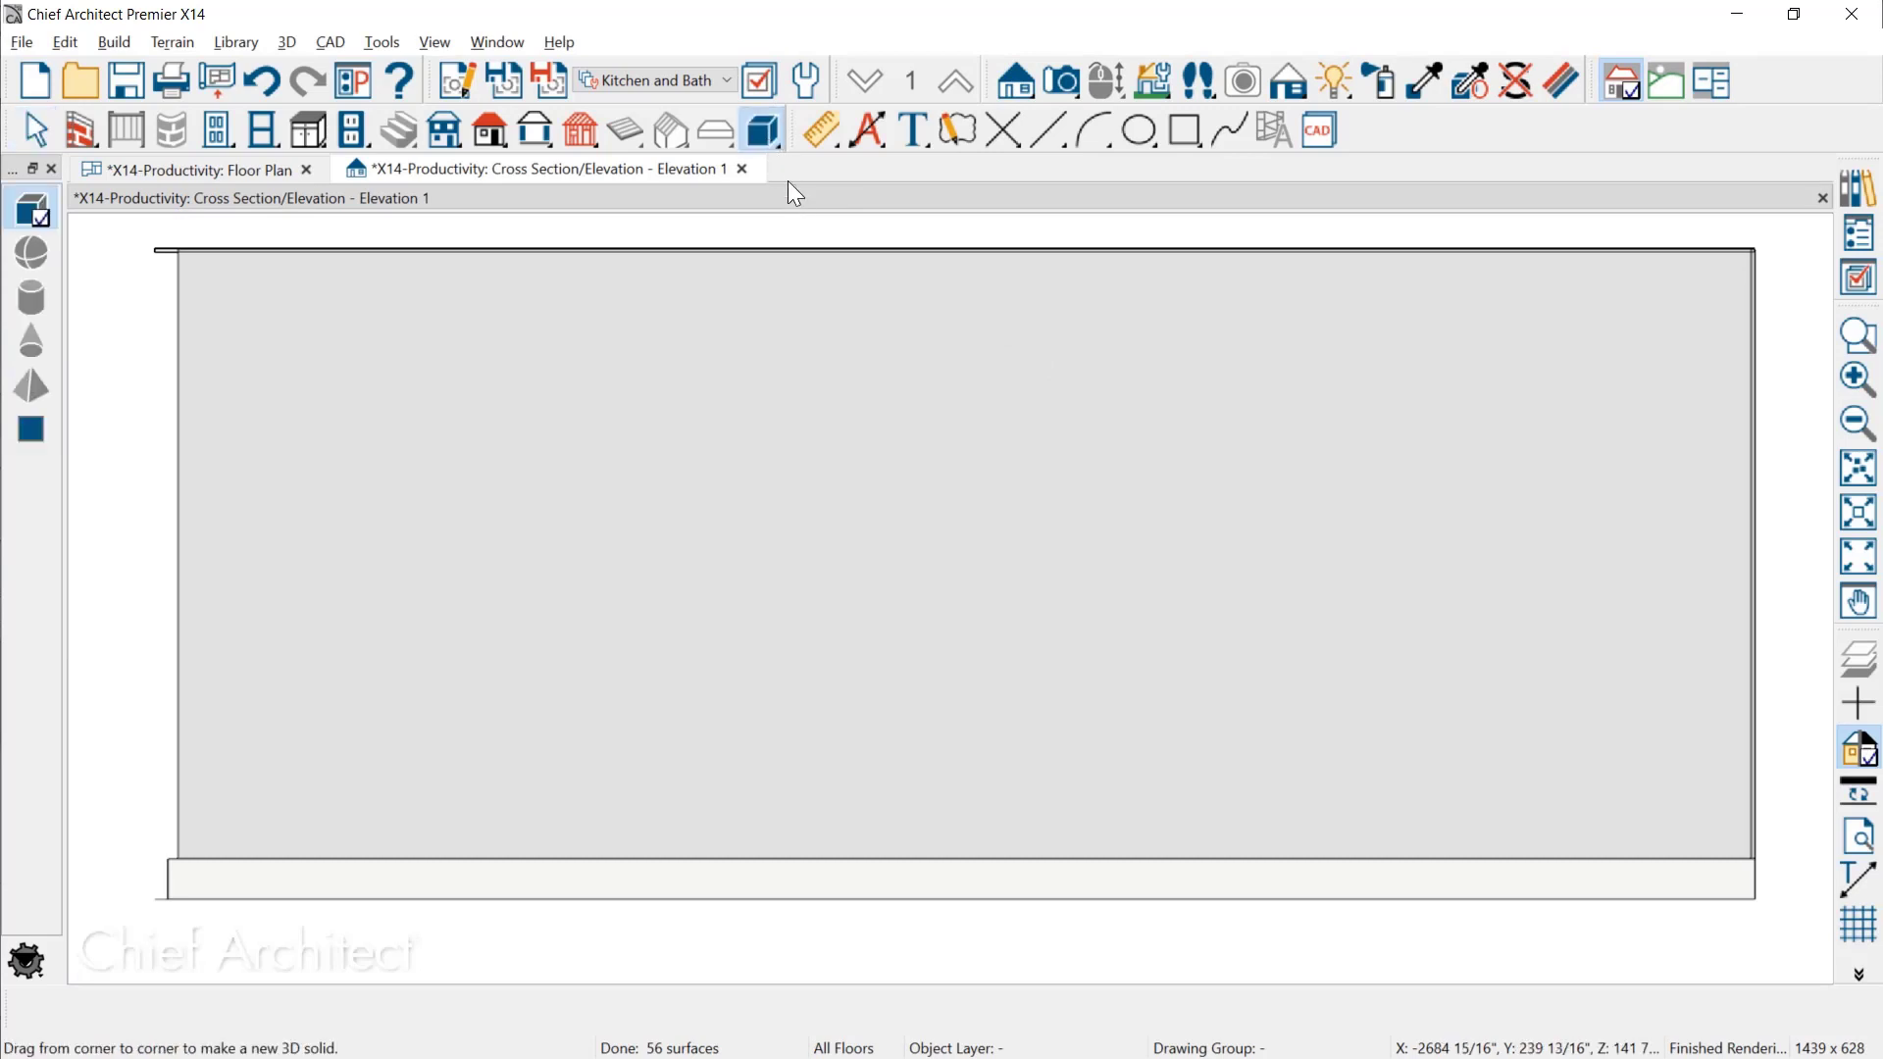
pyautogui.moveTo(1002, 558); pyautogui.dragTo(1606, 906)
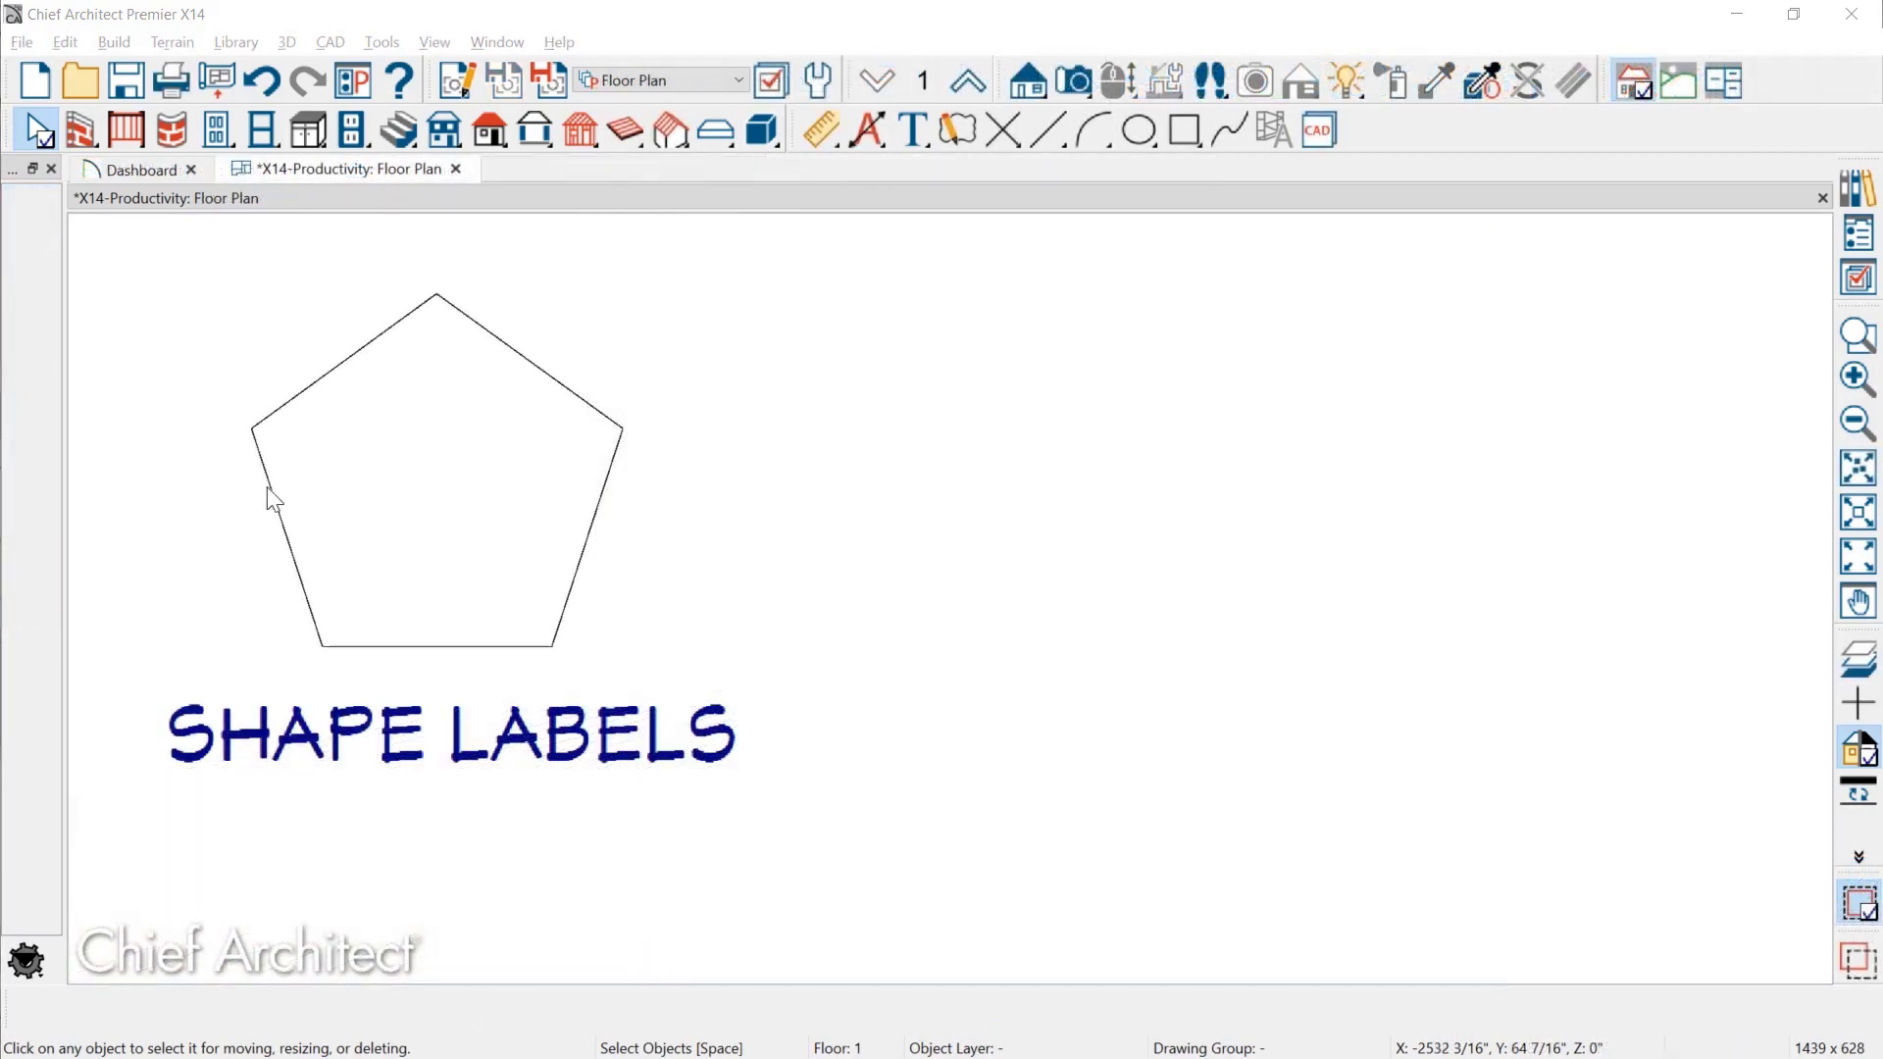
# Open the pentagon's Polyline Specification and view its Label panel
pyautogui.doubleClick(402, 469)
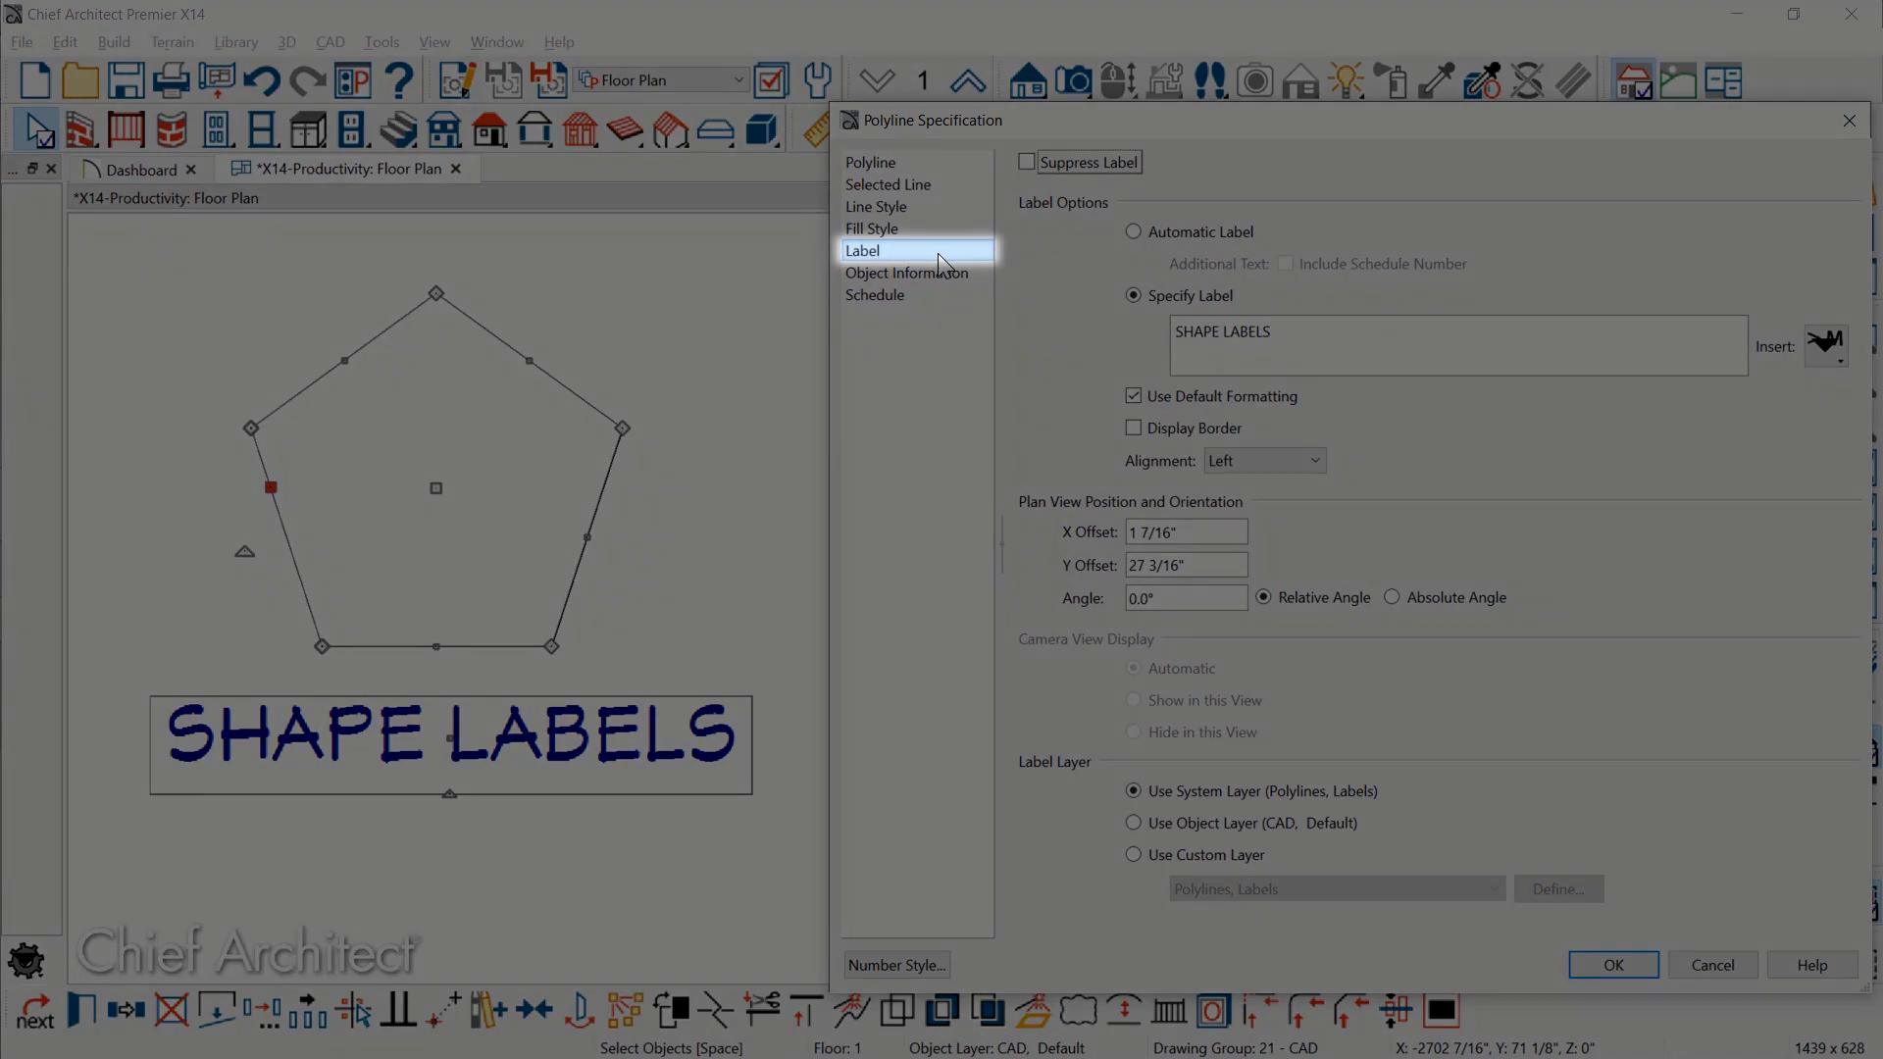
pyautogui.click(1611, 964)
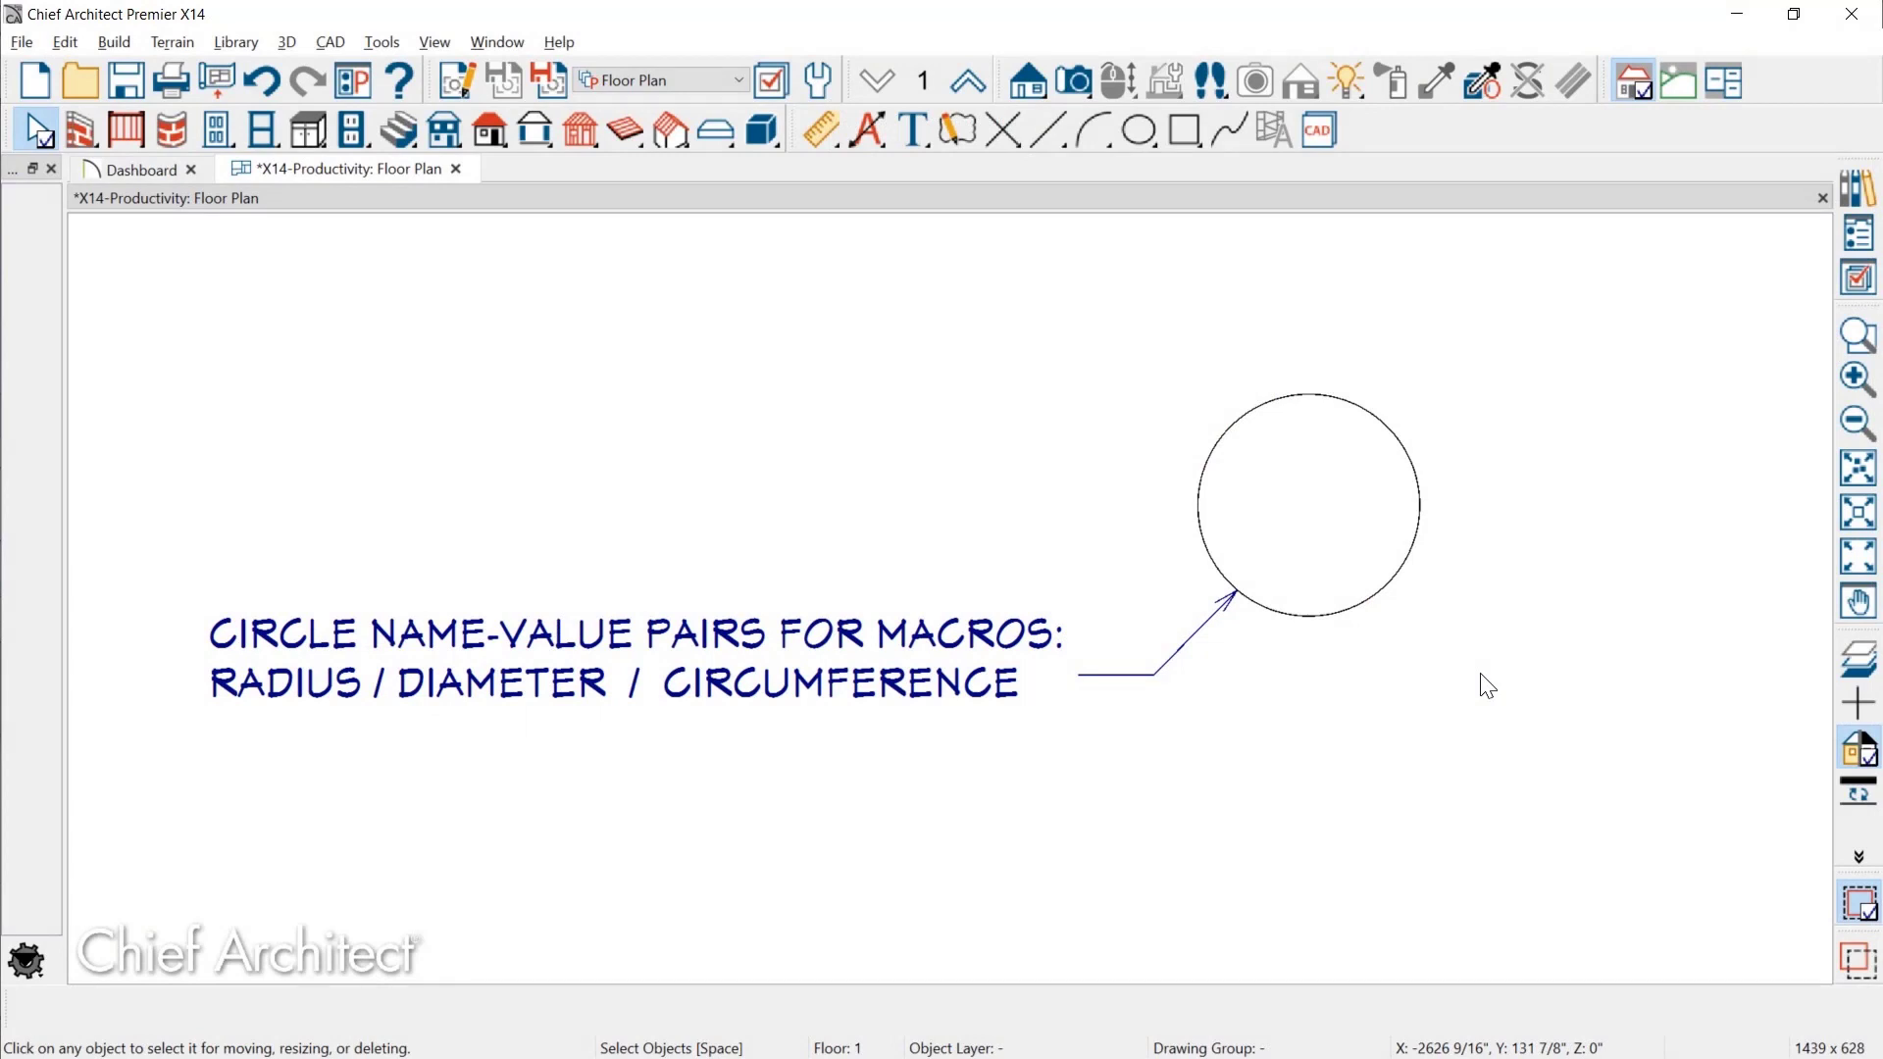
pyautogui.moveTo(1475, 678)
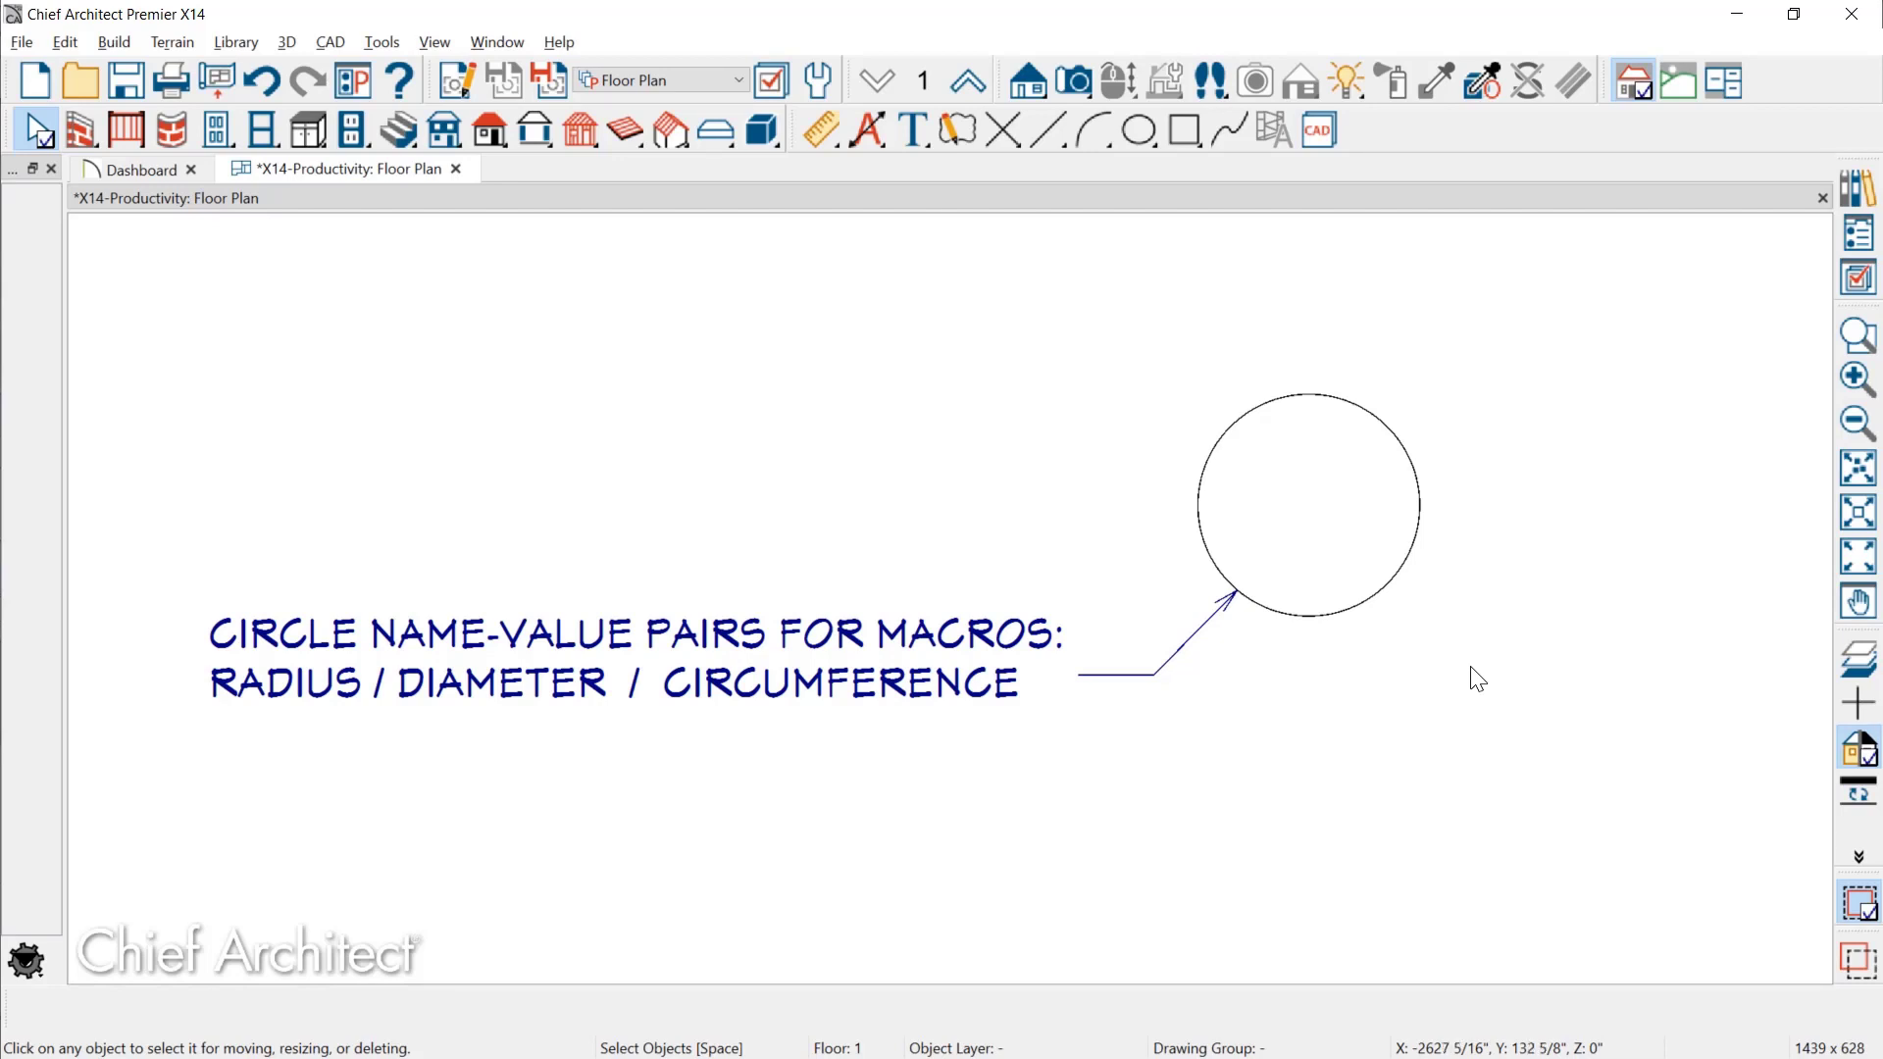
# Select the circle and choose 3D Solid as its Convert Polyline target type
pyautogui.click(1307, 504)
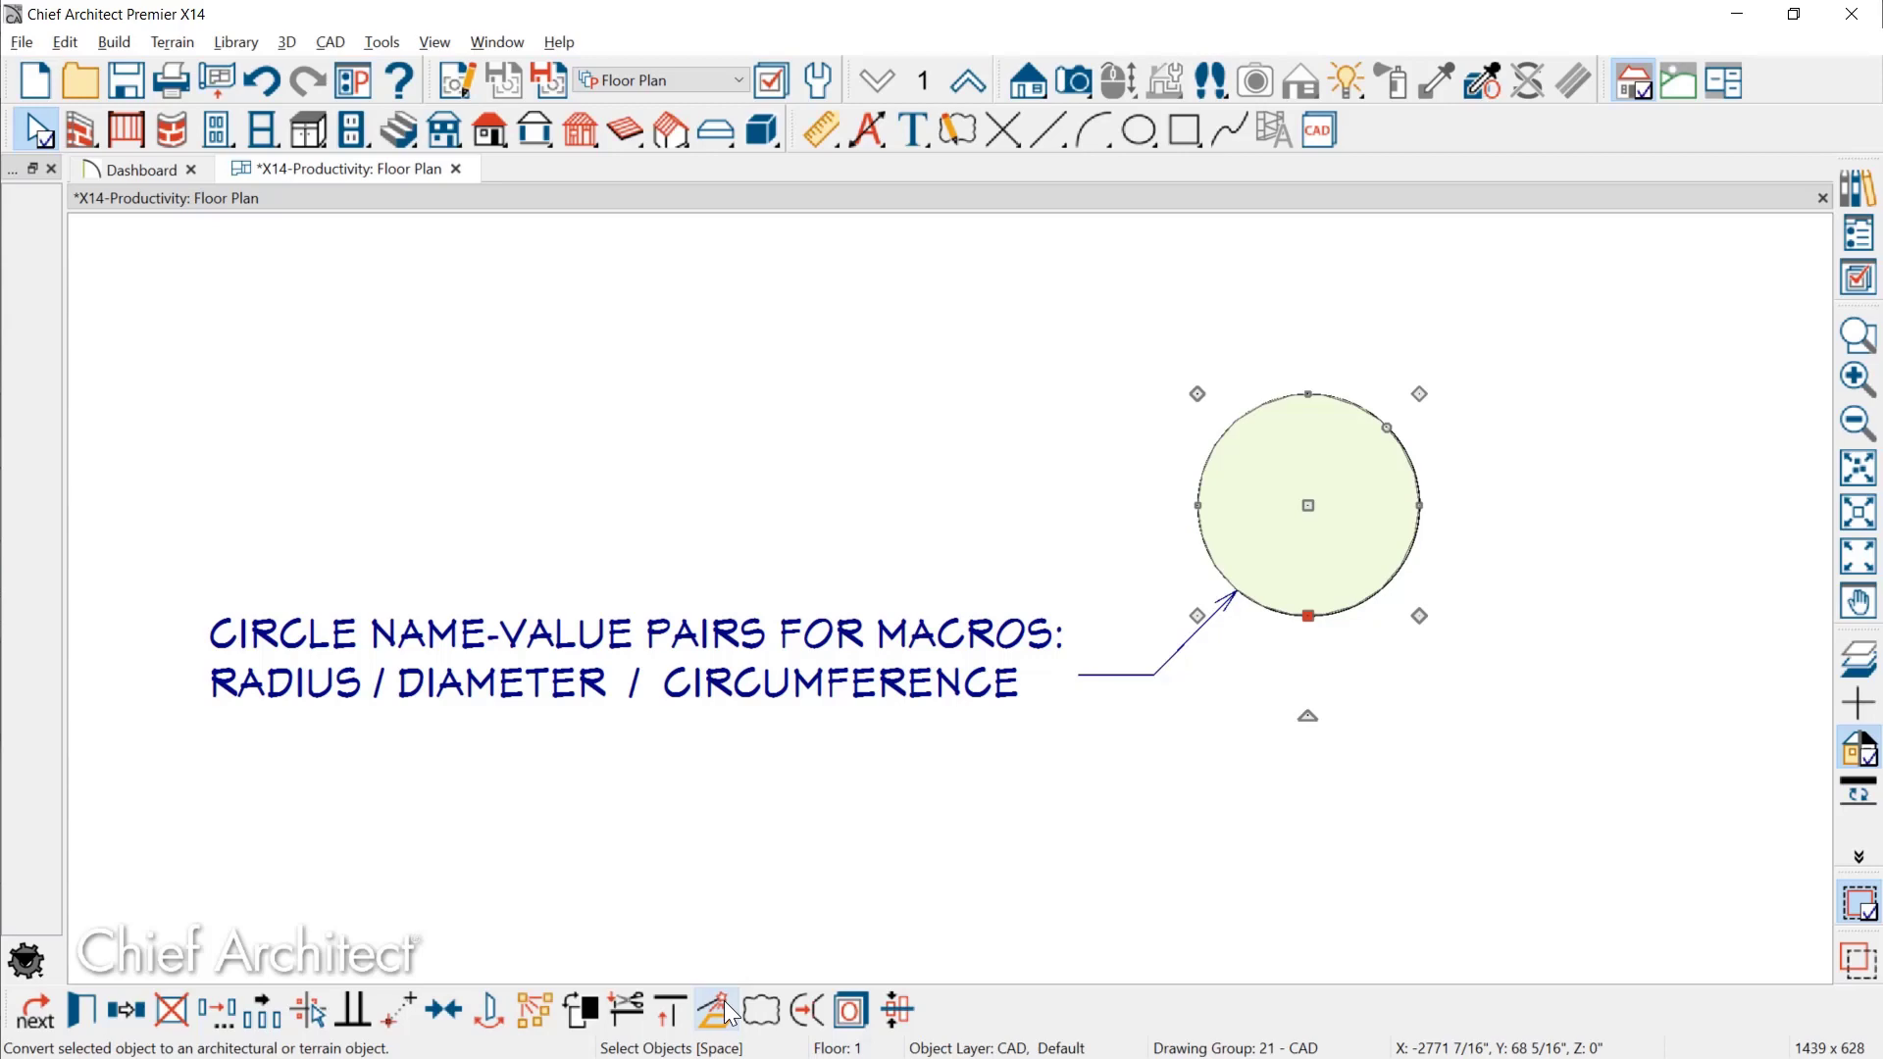
pyautogui.click(716, 1009)
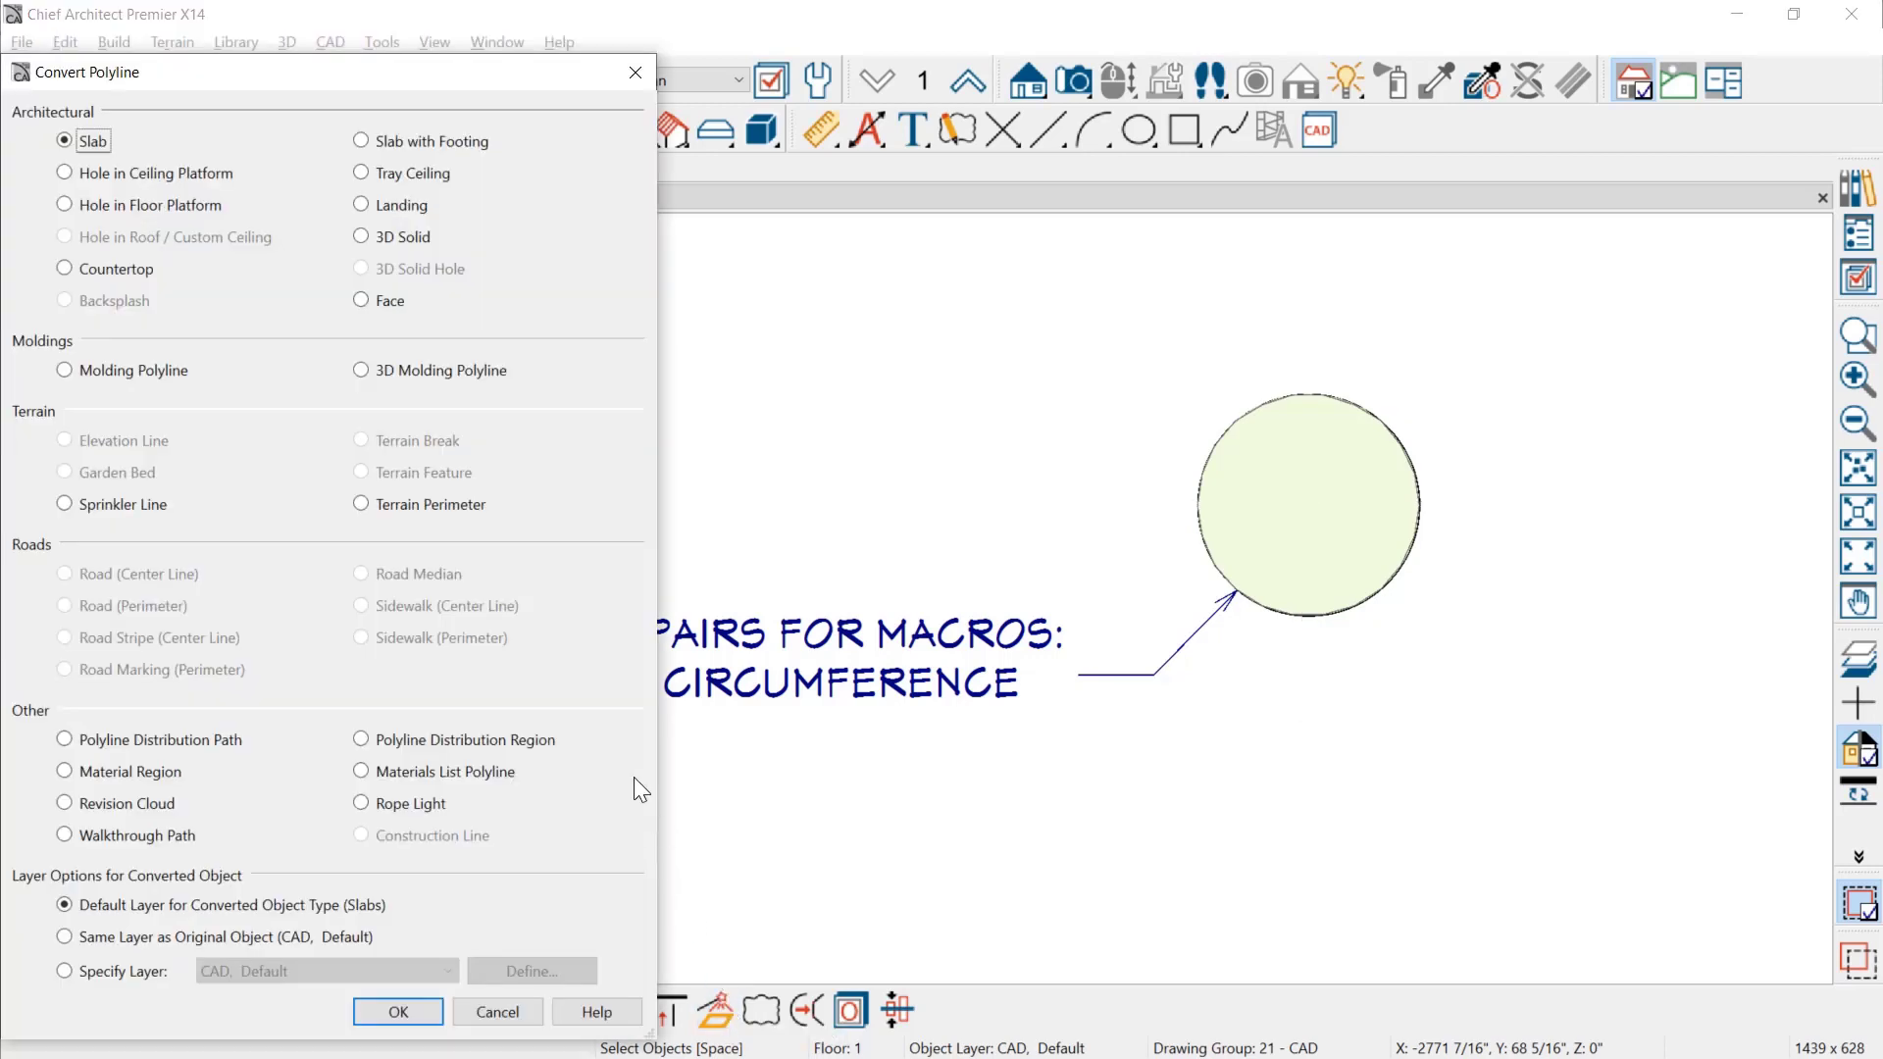
pyautogui.click(360, 236)
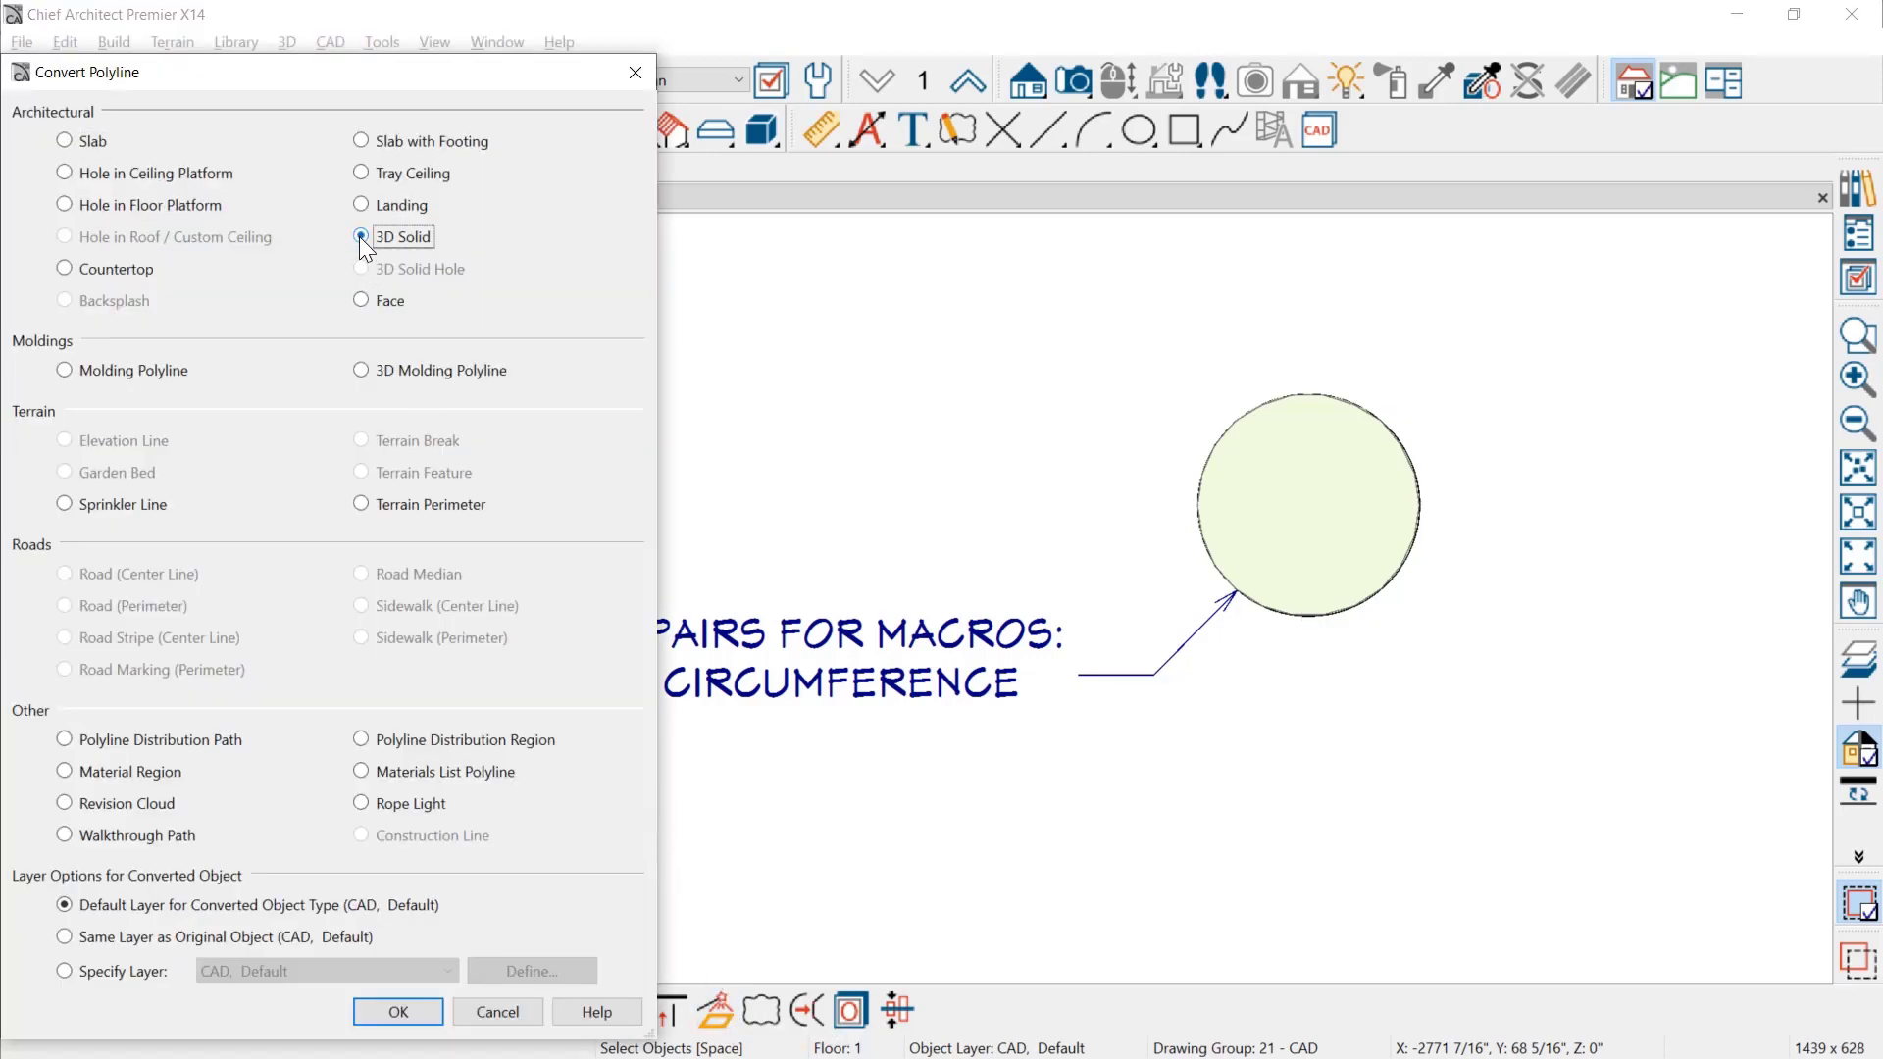